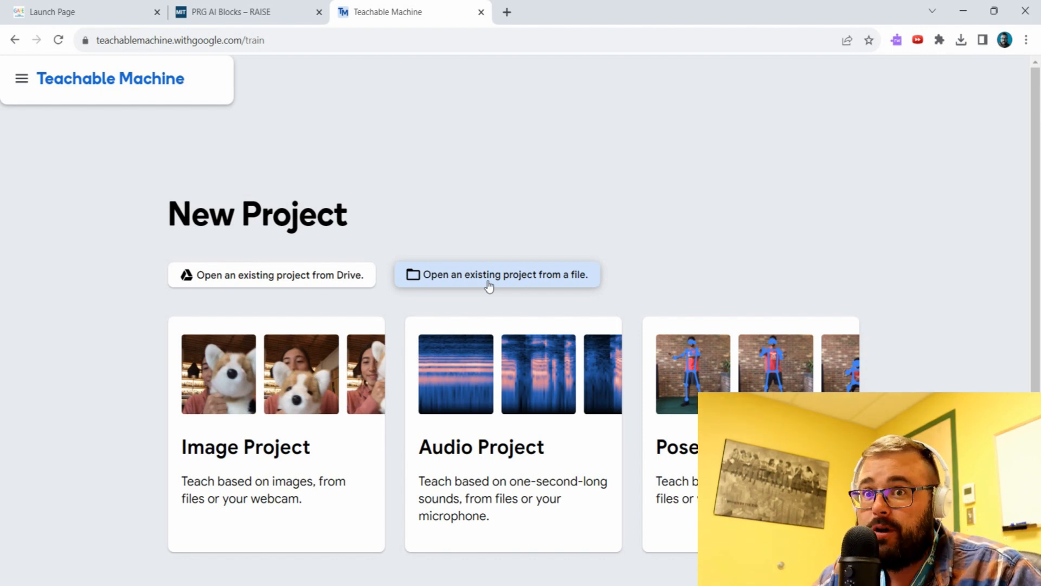
mouse_move(247, 199)
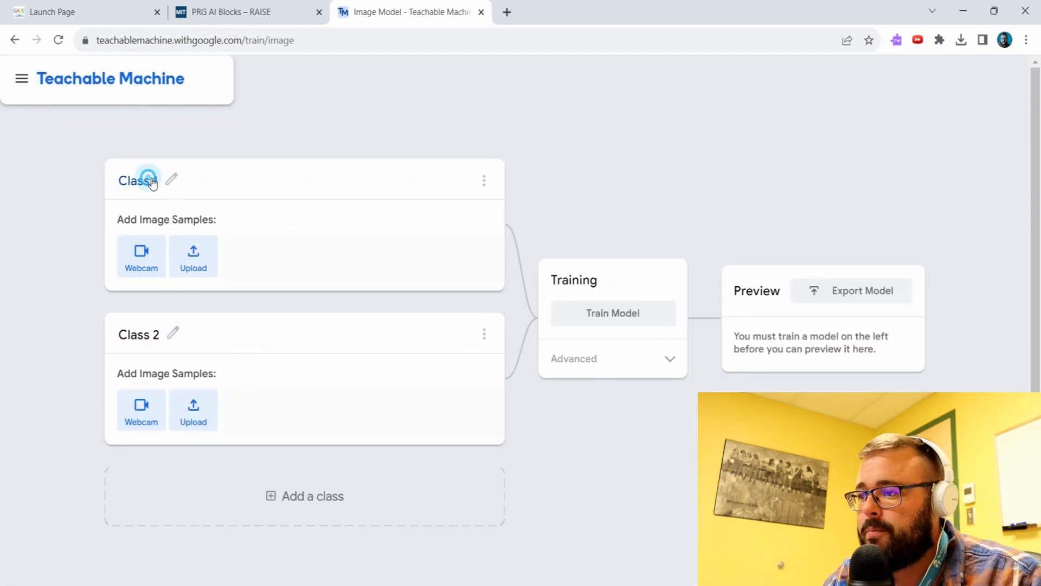
Record webcam sample images for the Plant class
click(141, 256)
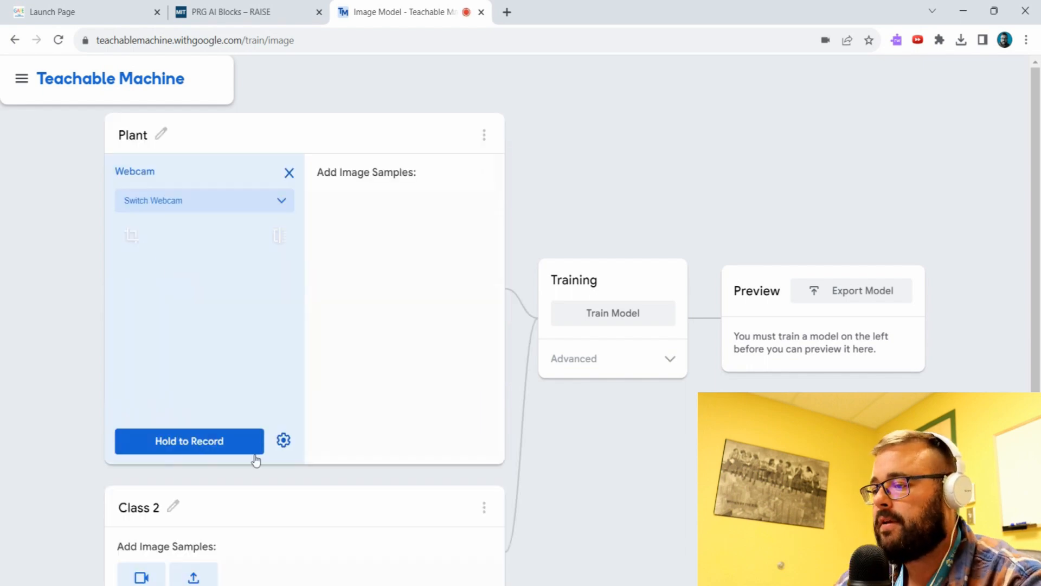
click(189, 441)
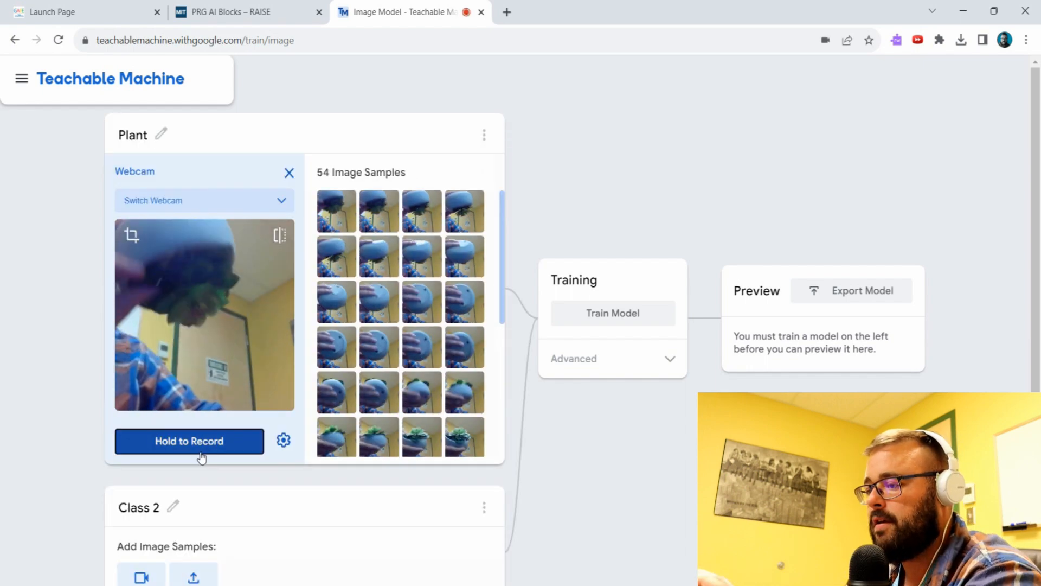
click(189, 440)
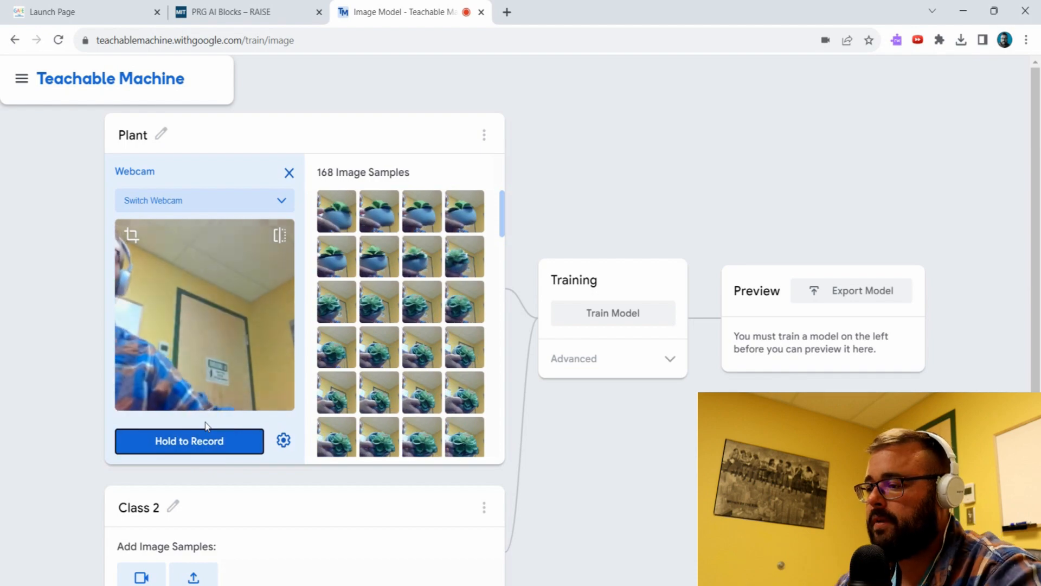
scroll(down, 3)
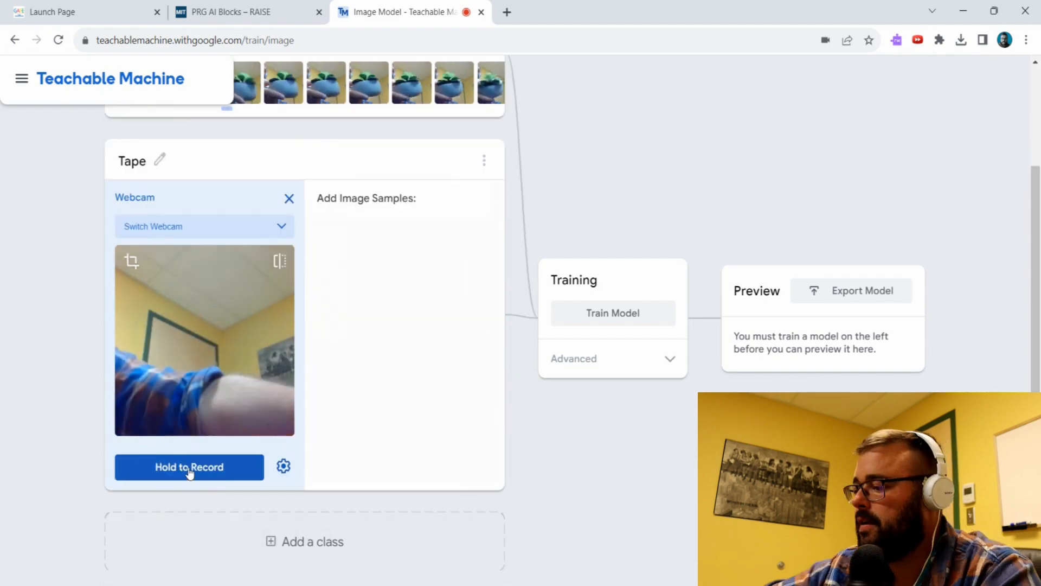
Record webcam sample images for the Tape and Ben classes
click(188, 466)
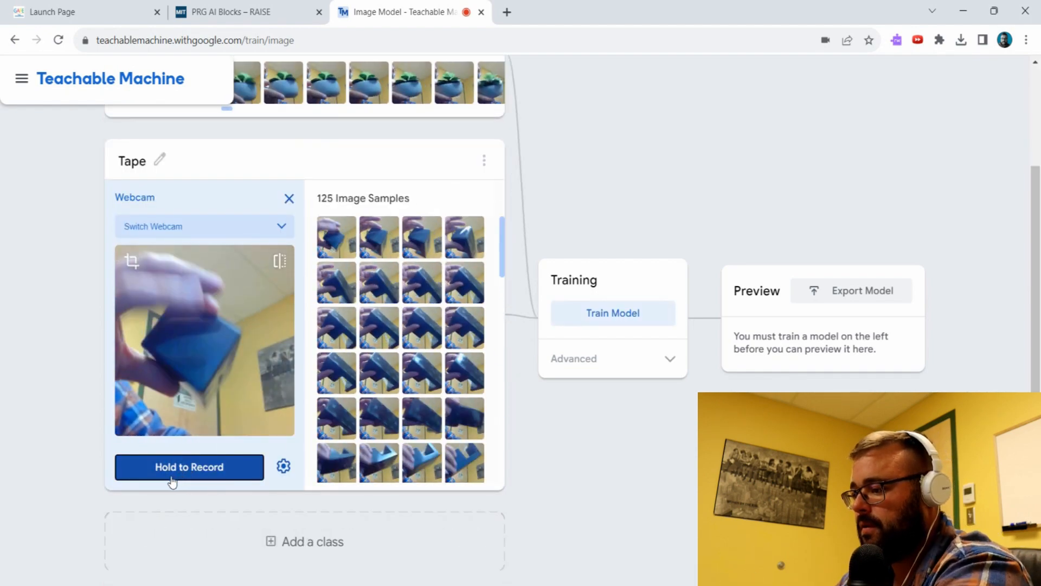
click(189, 467)
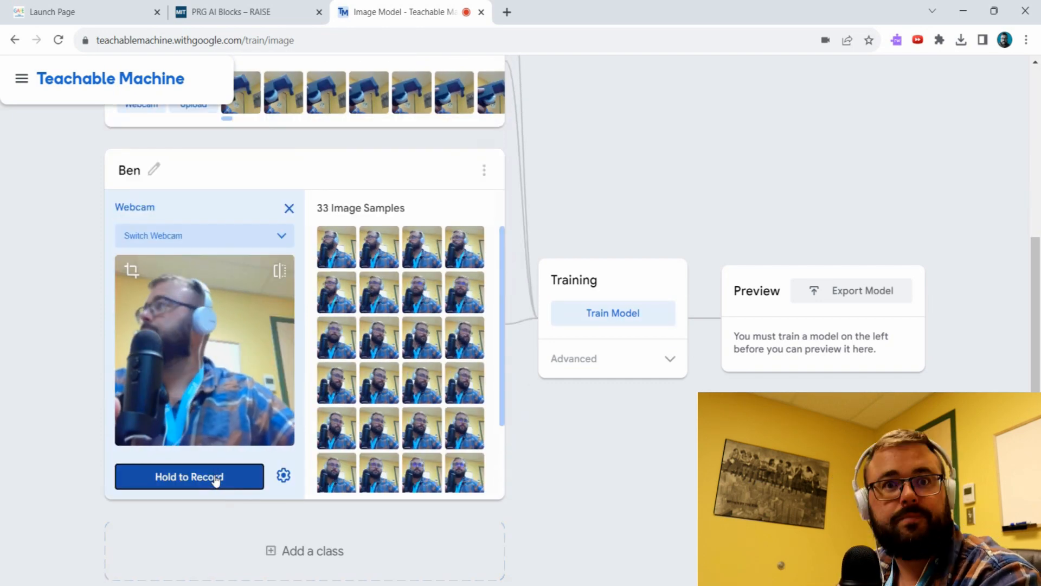
click(612, 312)
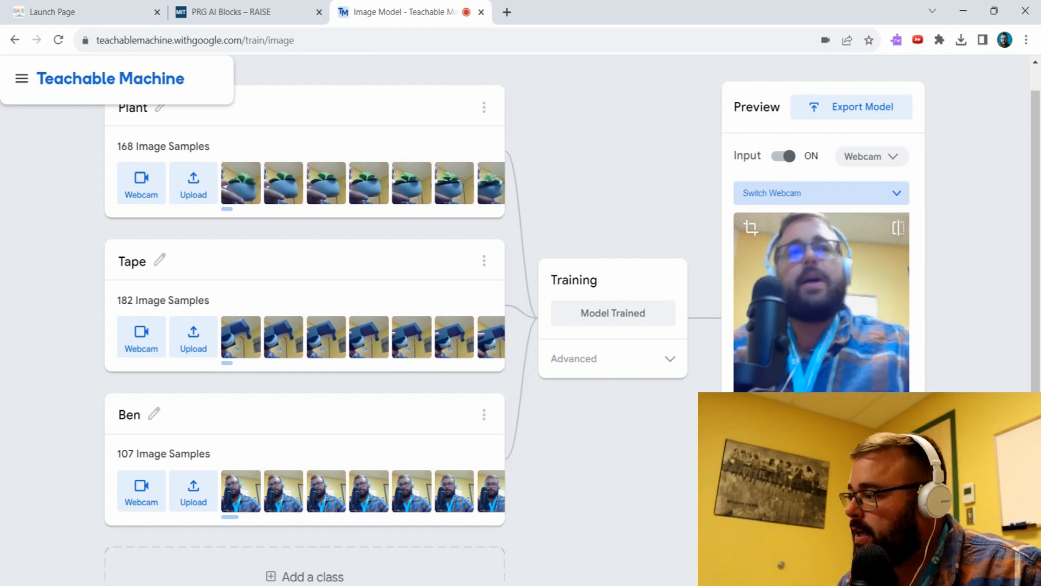
mouse_move(976, 378)
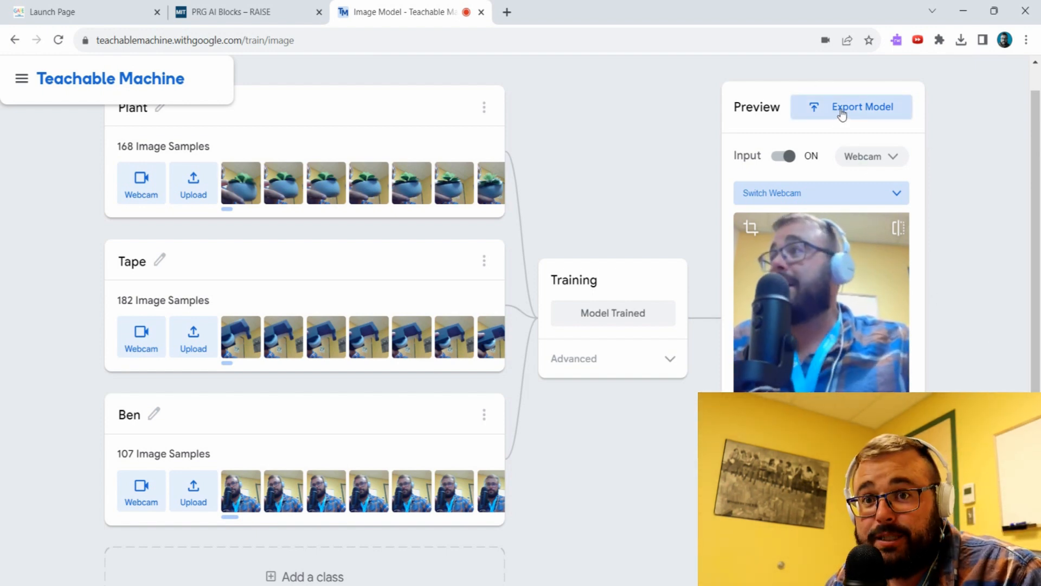
Export the model by uploading it to the cloud and copy its shareable link
click(862, 108)
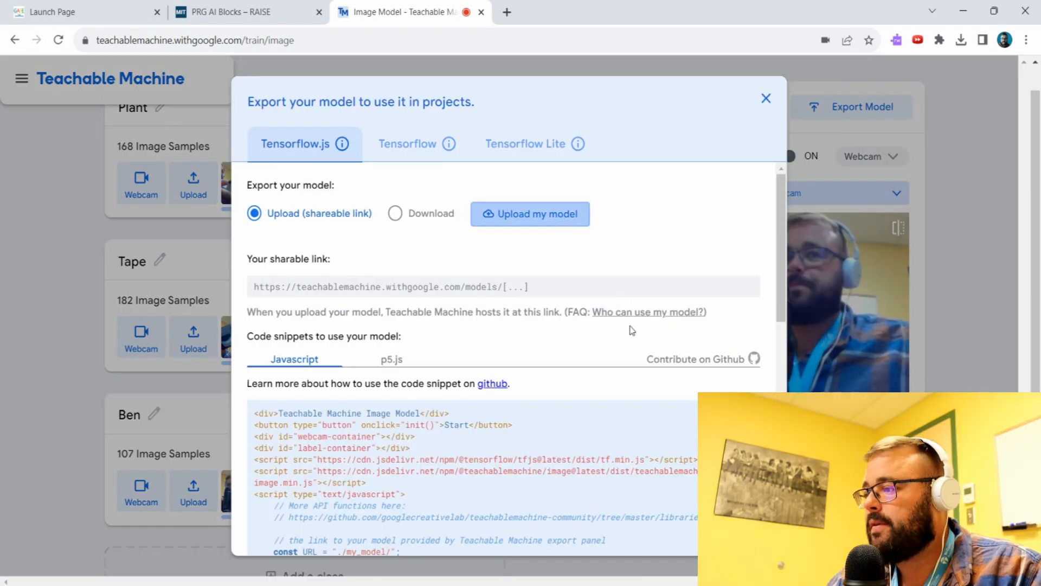
click(530, 214)
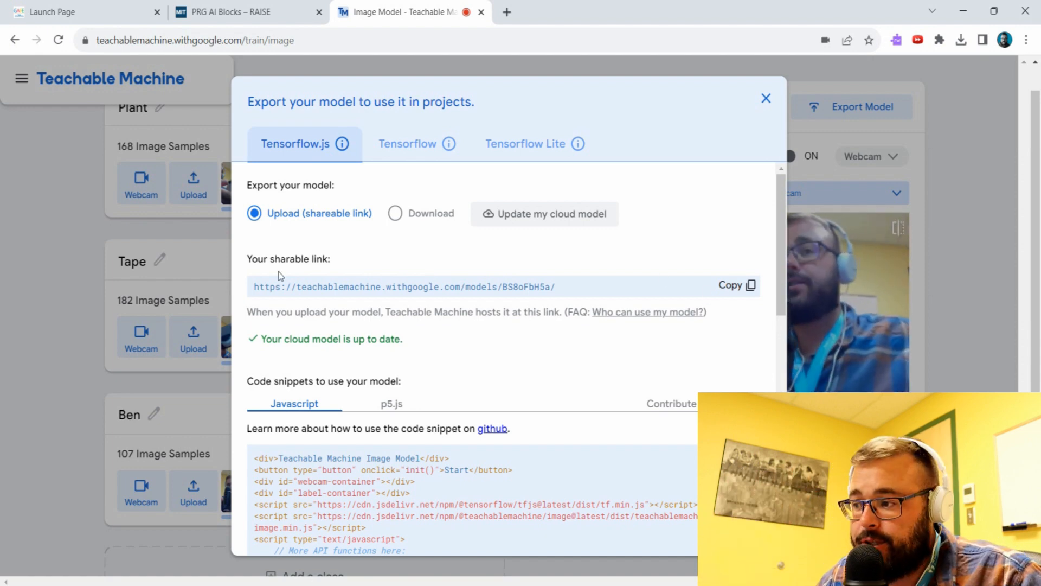
mouse_move(251, 300)
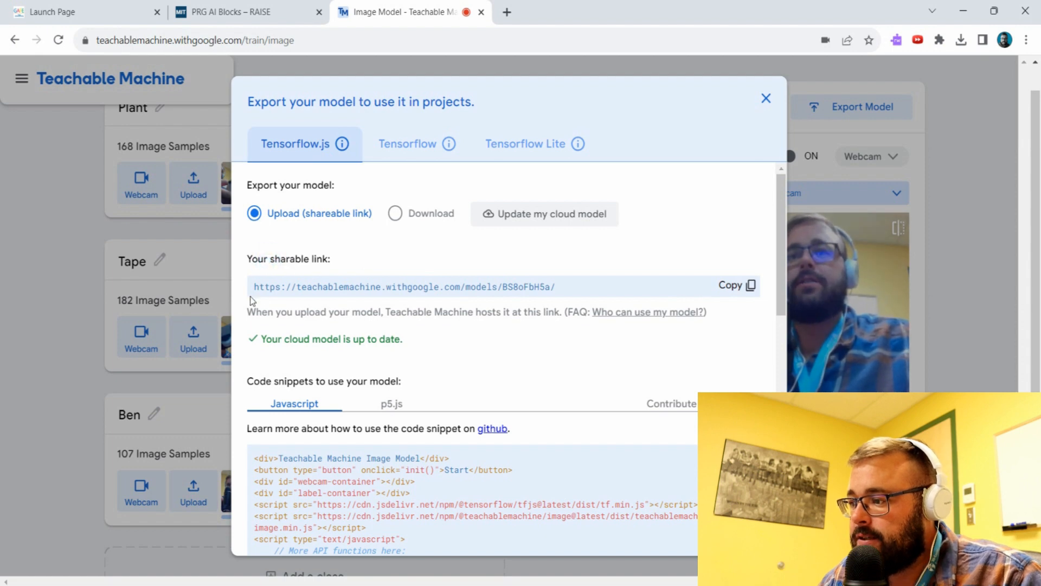
triple_click(403, 286)
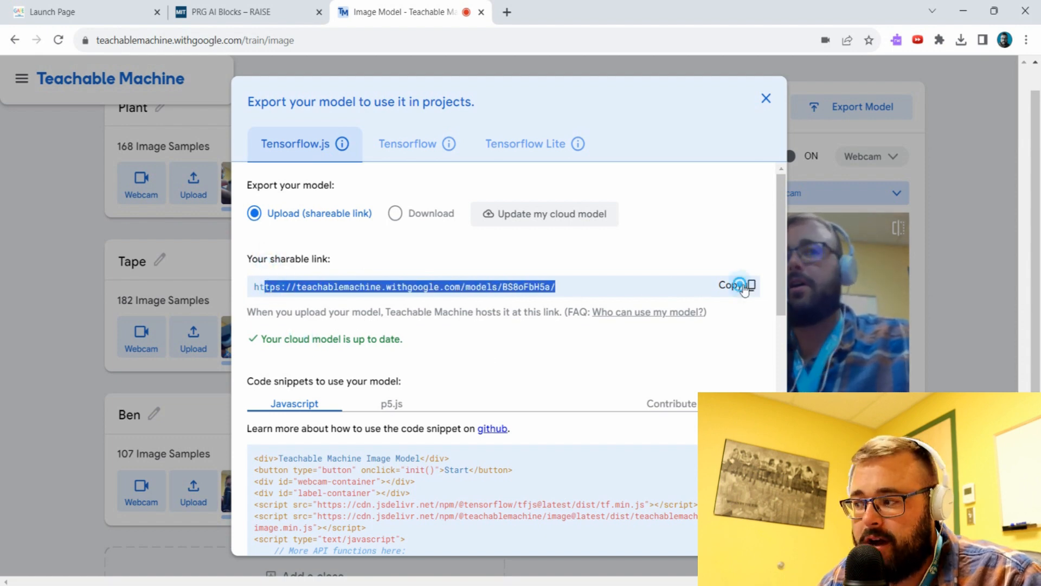
click(232, 12)
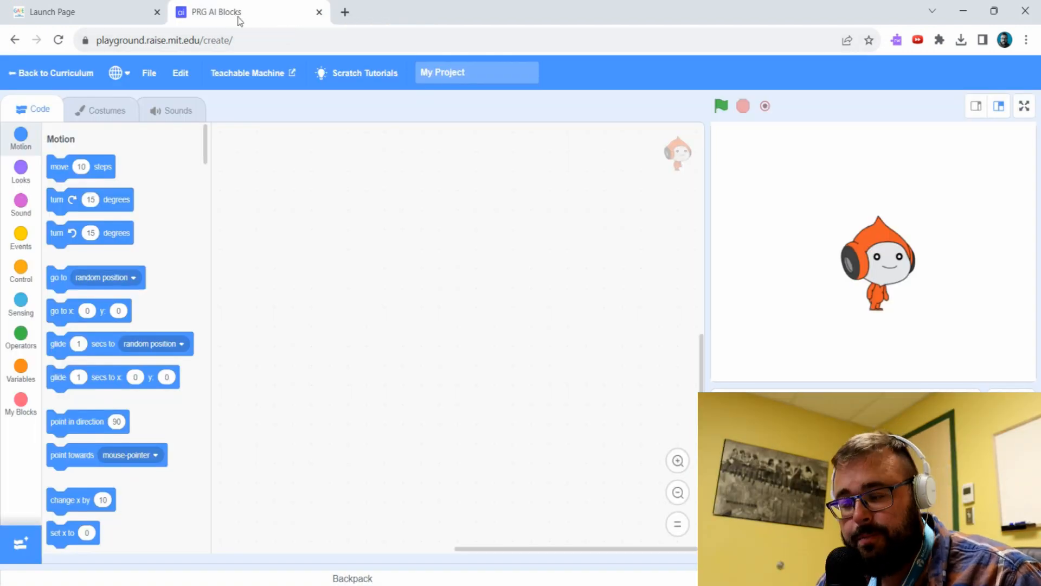
mouse_move(214, 121)
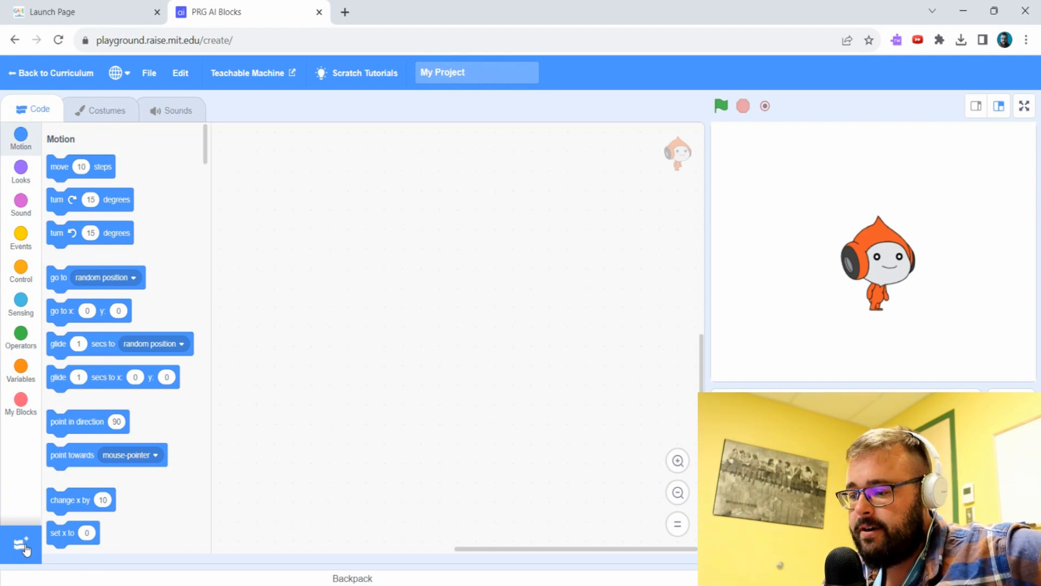
mouse_move(22, 541)
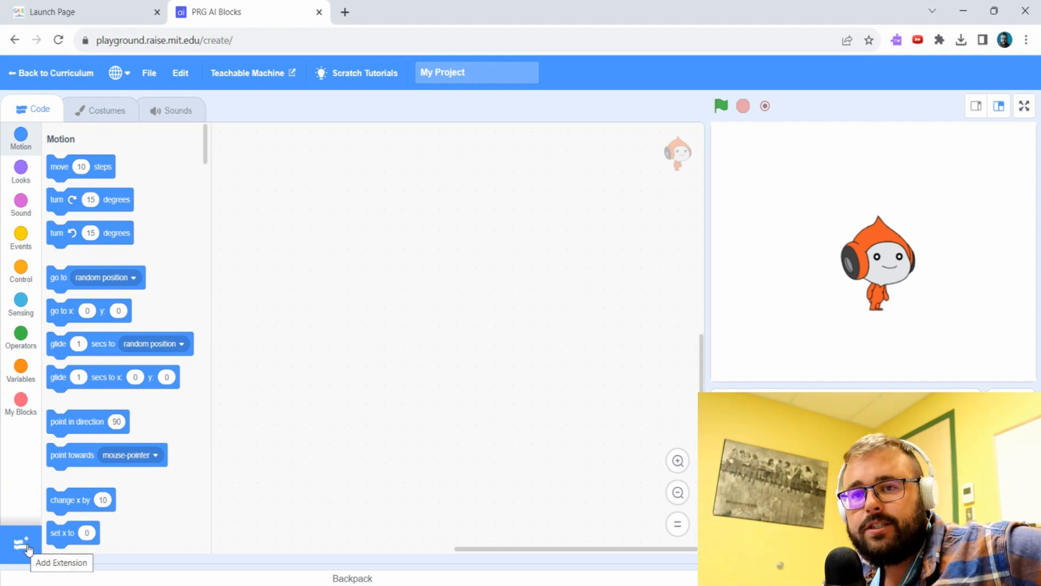
Add the Teachable Machine extension from the extensions list
click(20, 544)
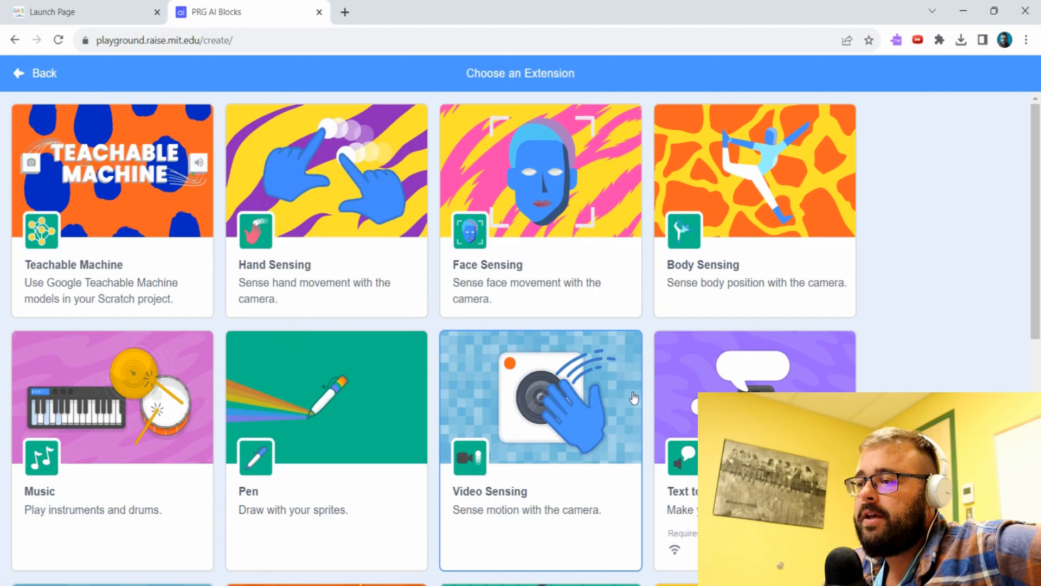
mouse_move(390, 92)
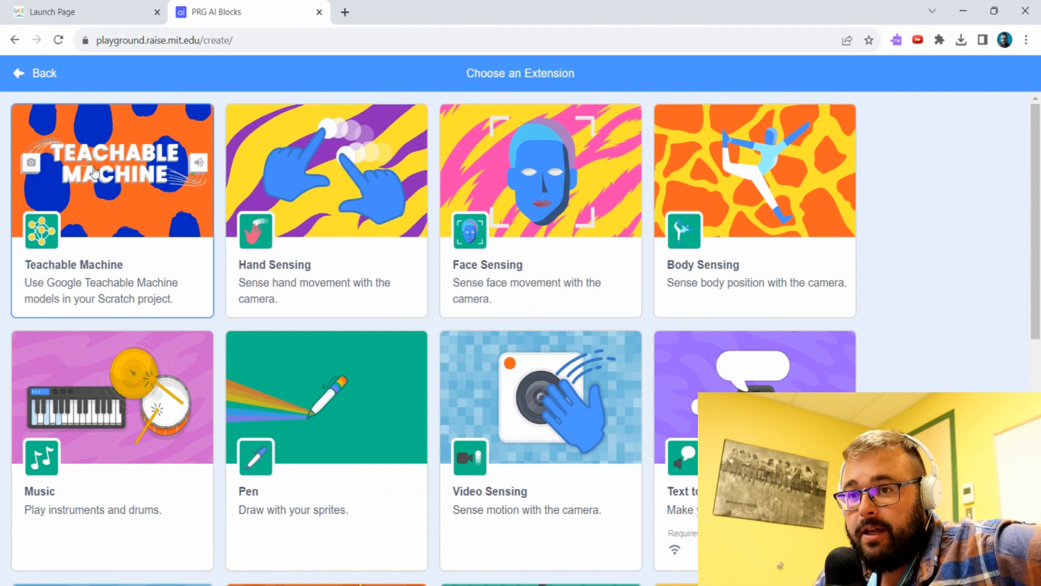
mouse_move(126, 202)
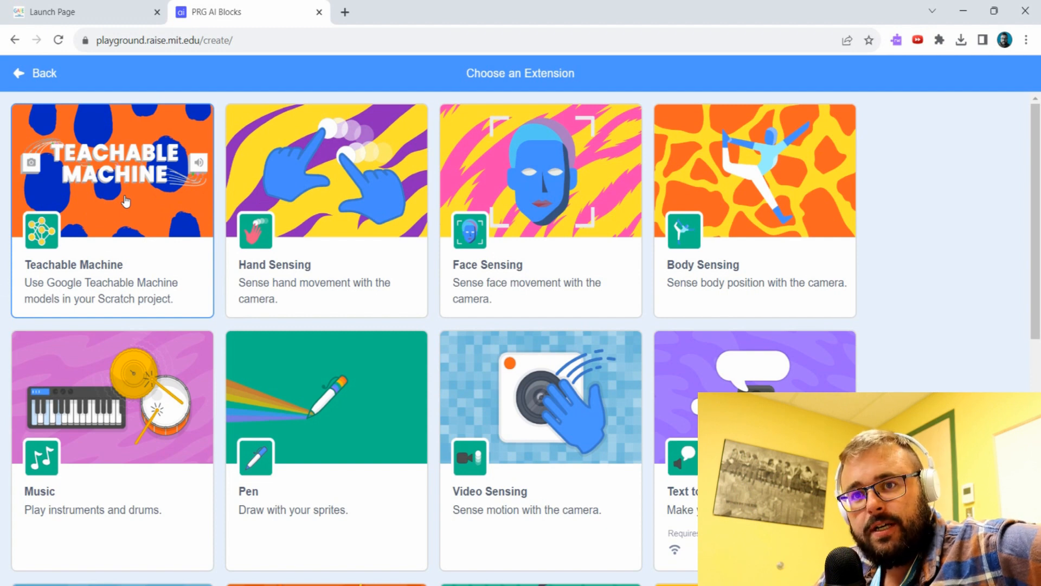
click(112, 212)
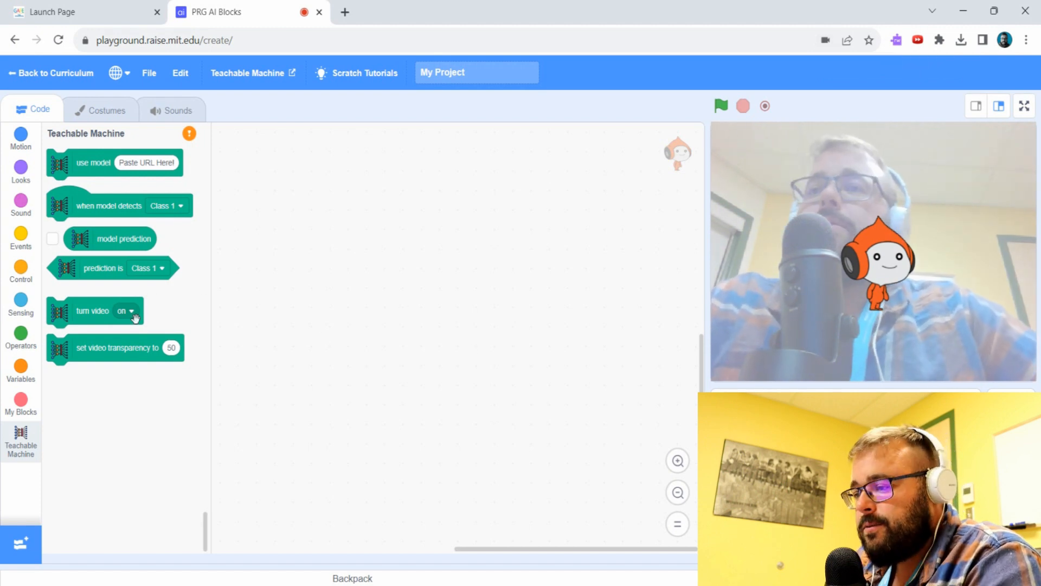
click(21, 237)
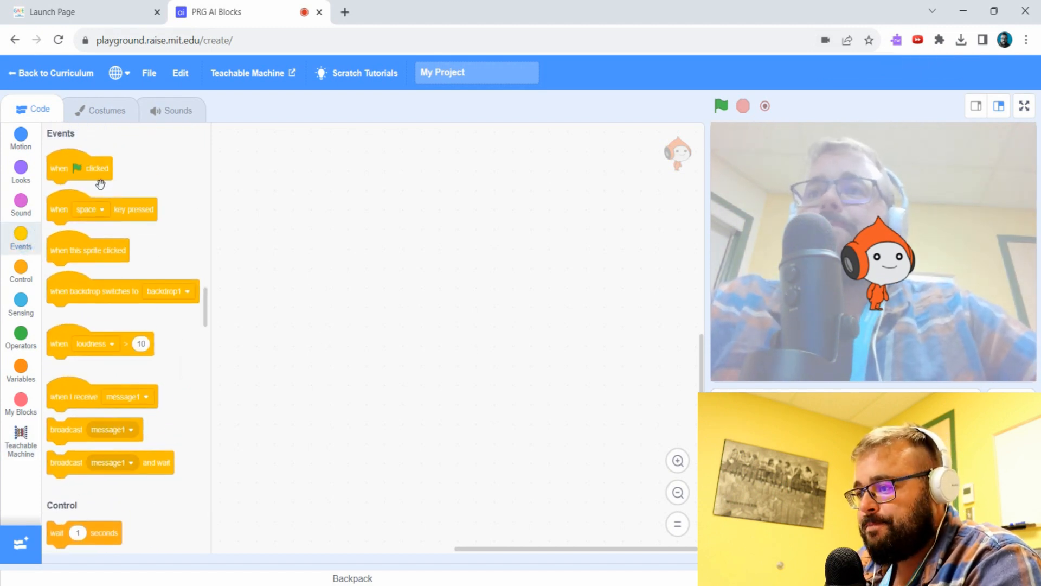
drag(80, 167, 306, 186)
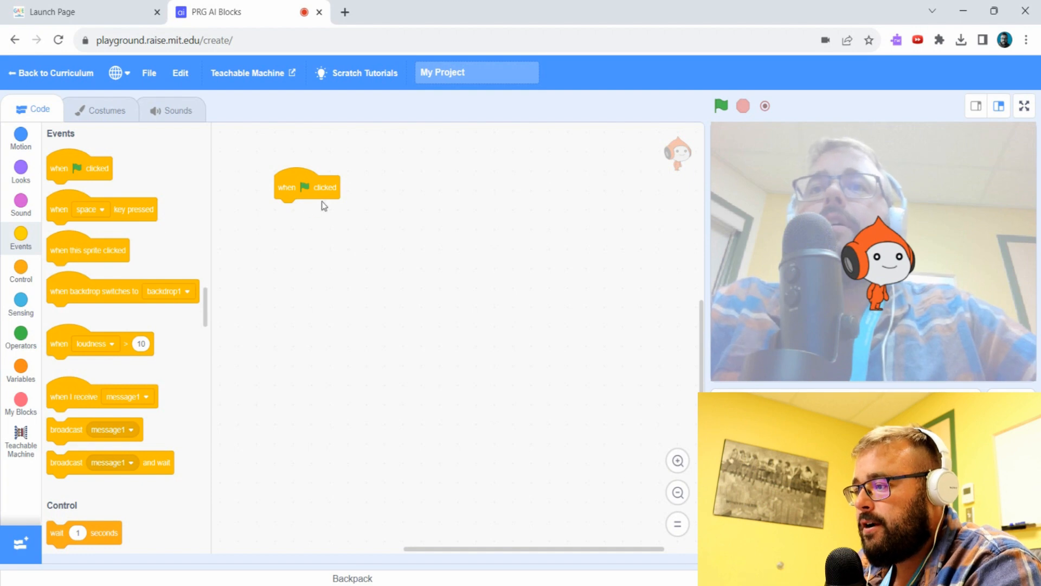
mouse_move(733, 122)
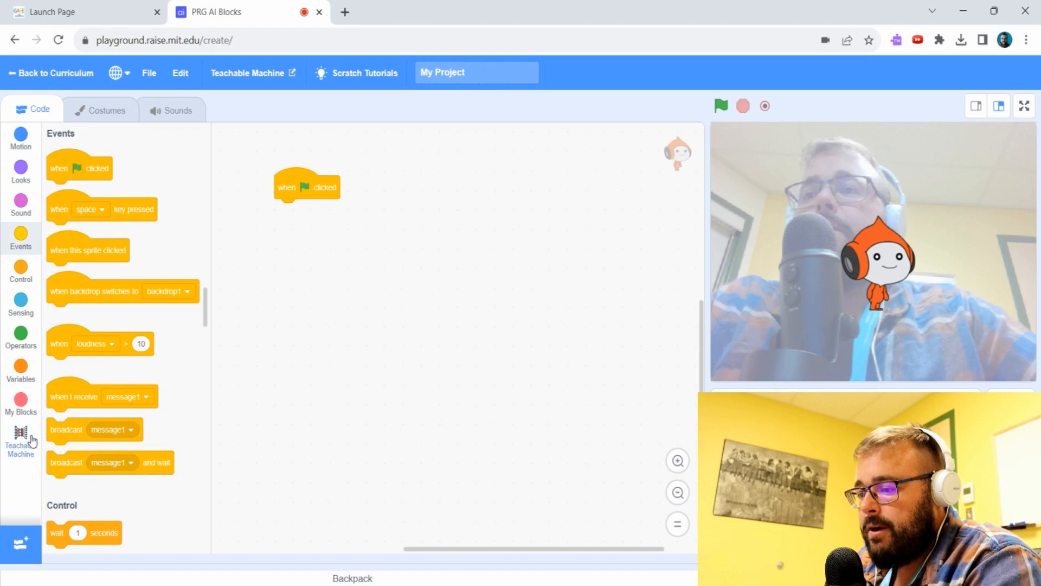
click(21, 438)
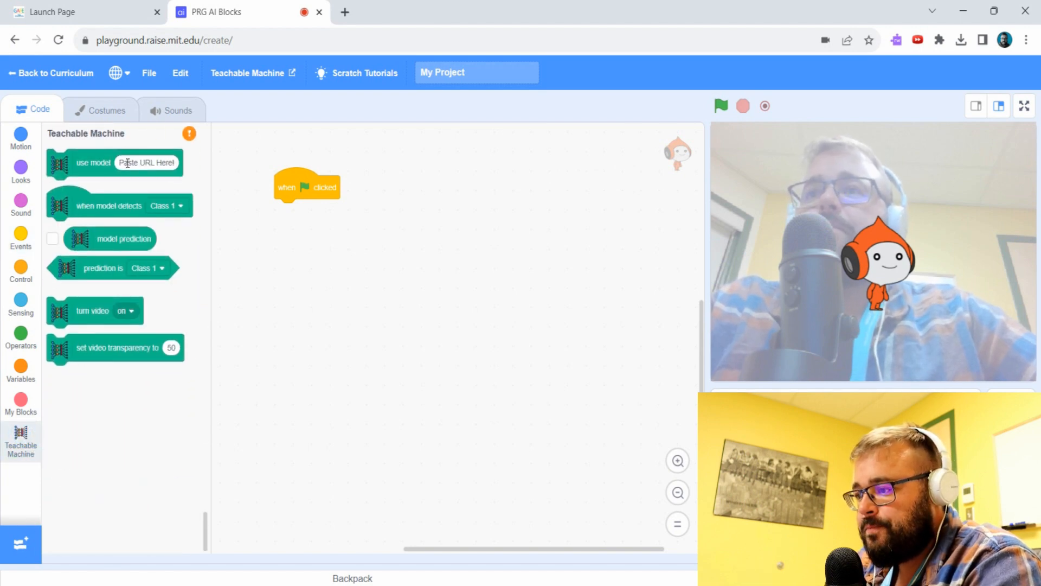
drag(113, 163, 340, 212)
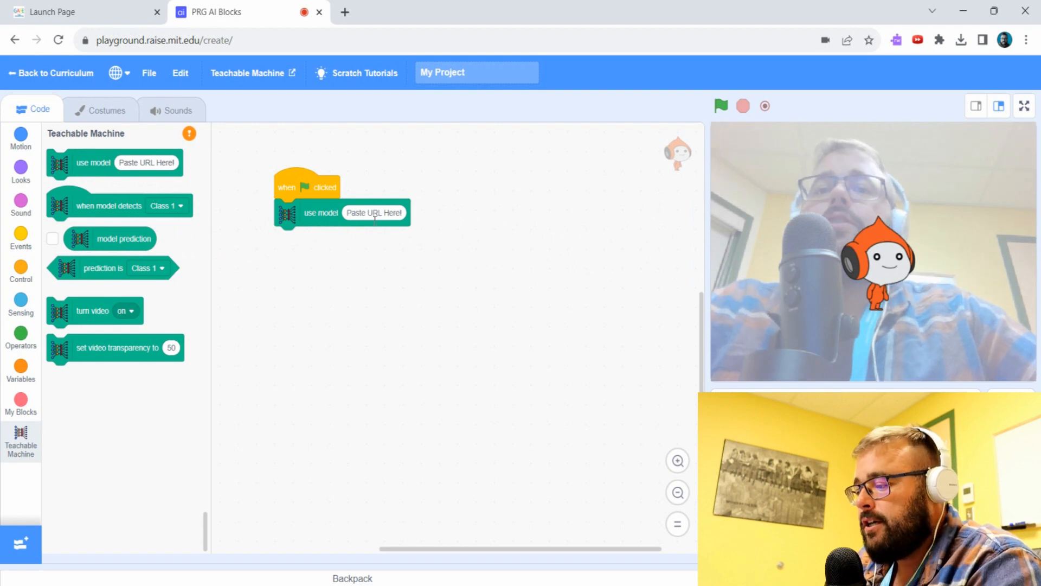
mouse_move(384, 222)
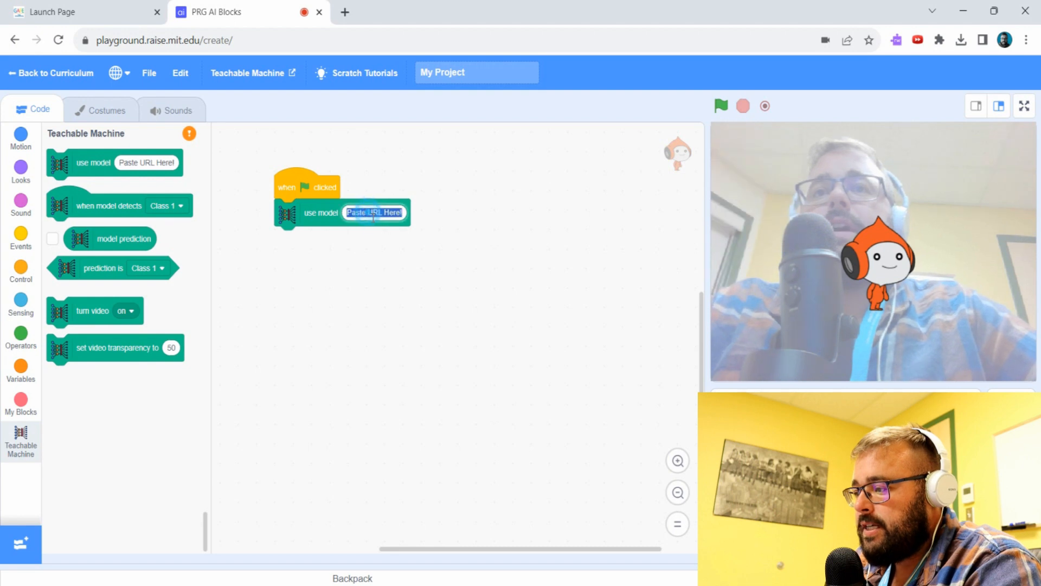
text(https://teachablemachine.withgoogle.com/models/BS8oFbH5a/)
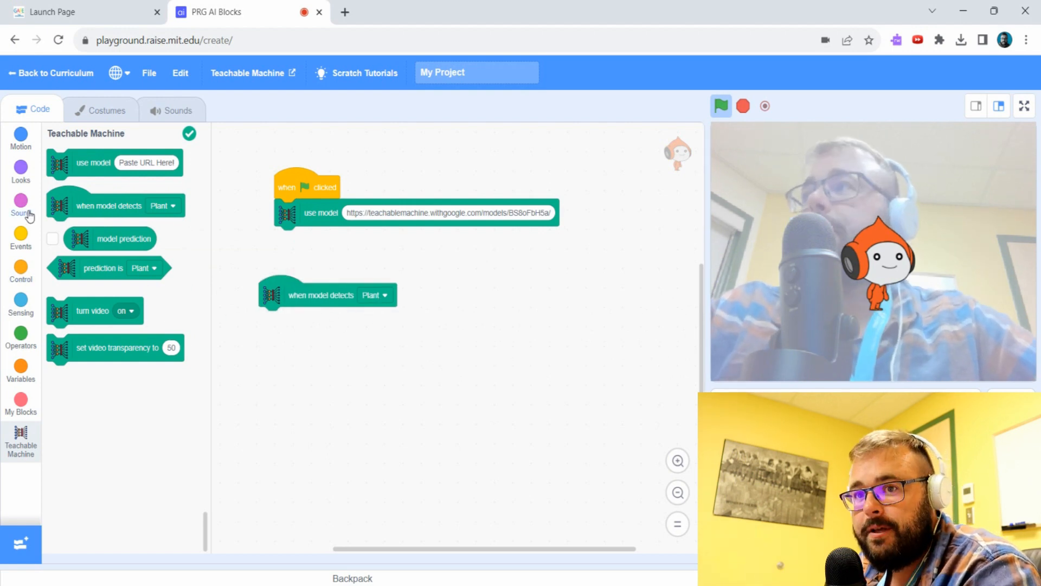
Have the Plant event say 'That is a plant' for 2 seconds
click(21, 203)
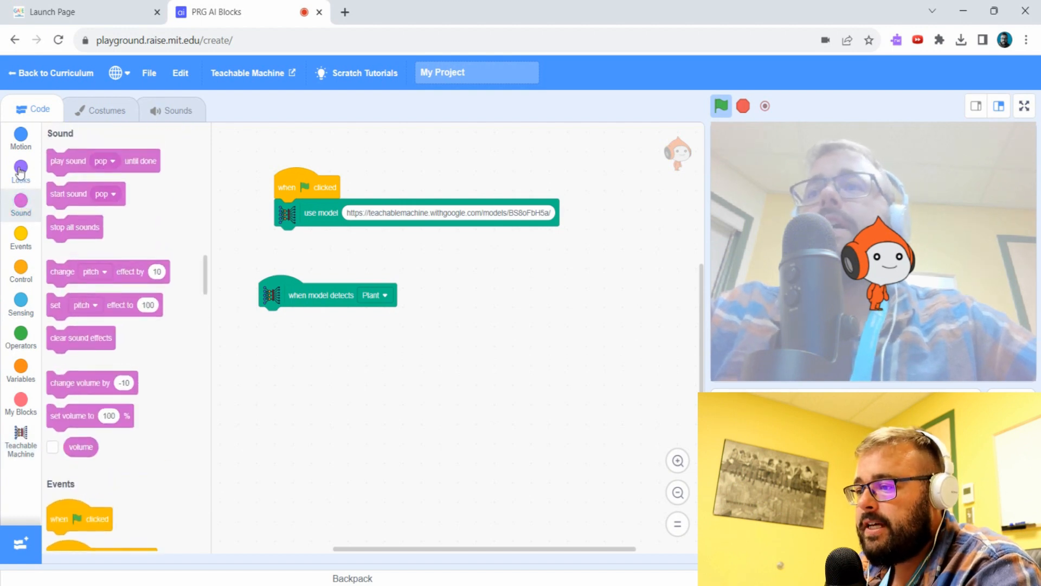
click(21, 171)
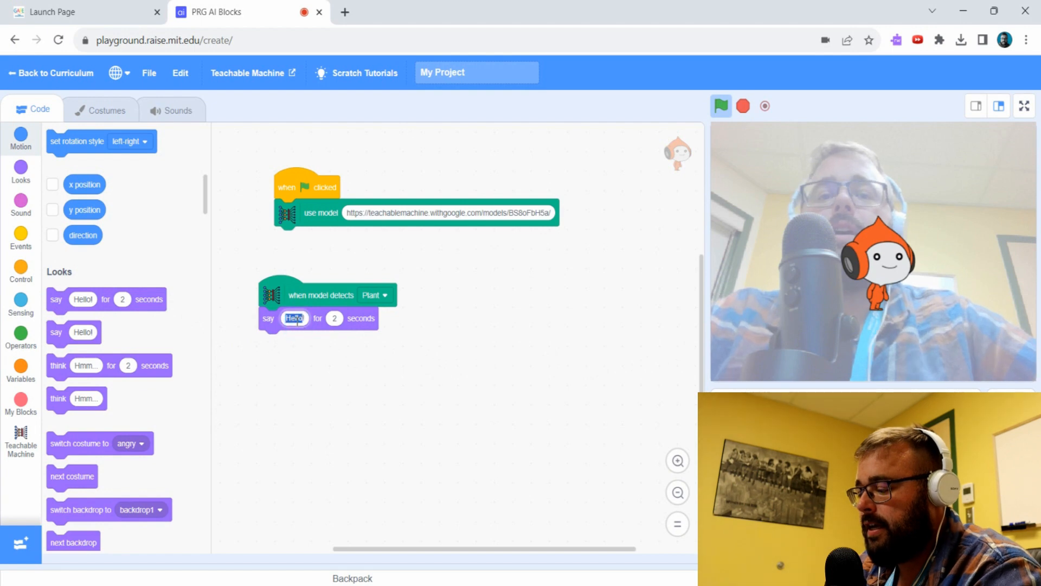
text(That is a plant)
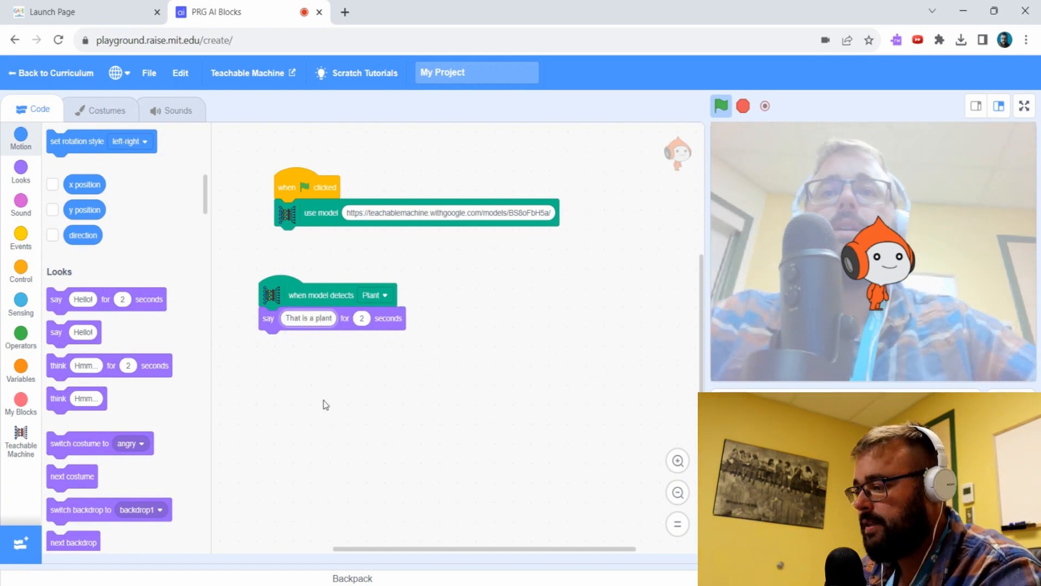
Add a second detection event set to Ben saying 'Hi Ben'
click(21, 441)
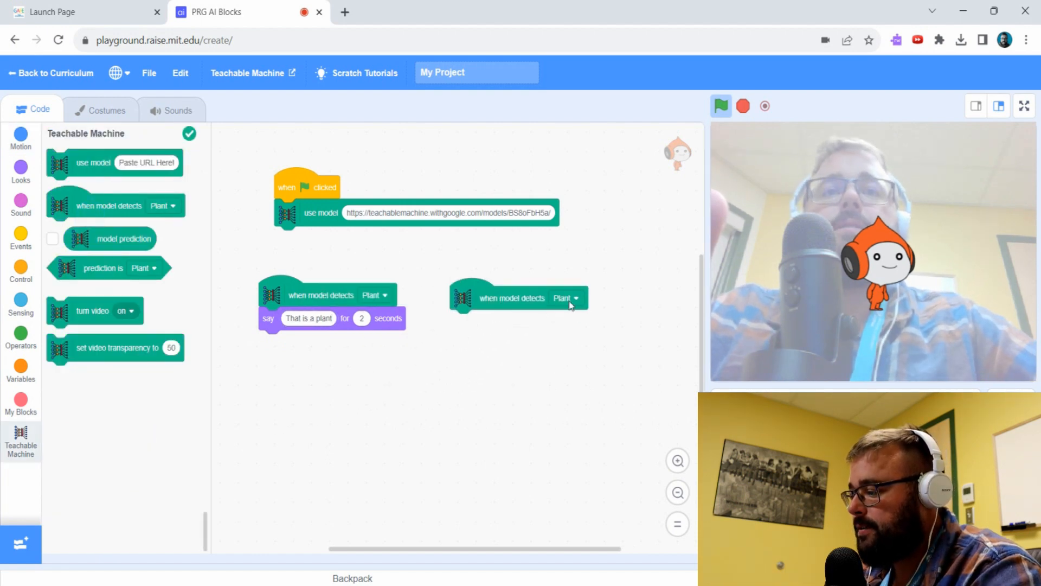
click(572, 298)
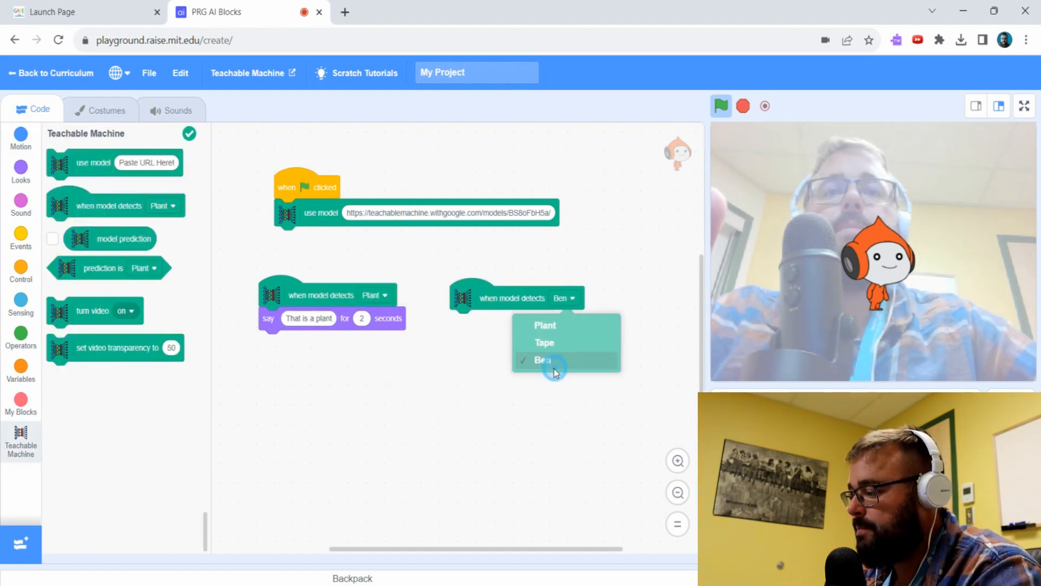
click(20, 169)
text(Hi Ben)
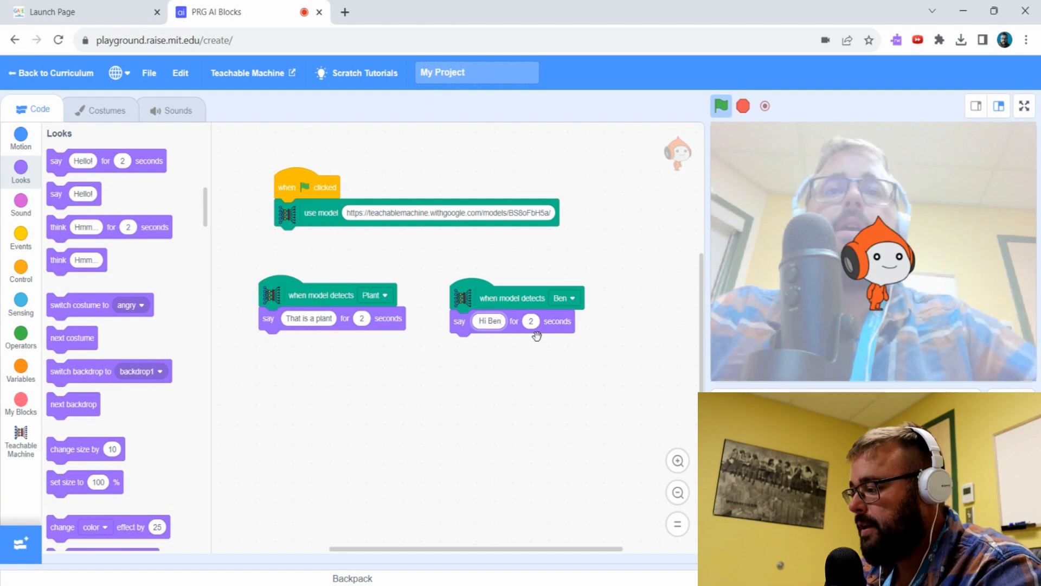
mouse_move(567, 361)
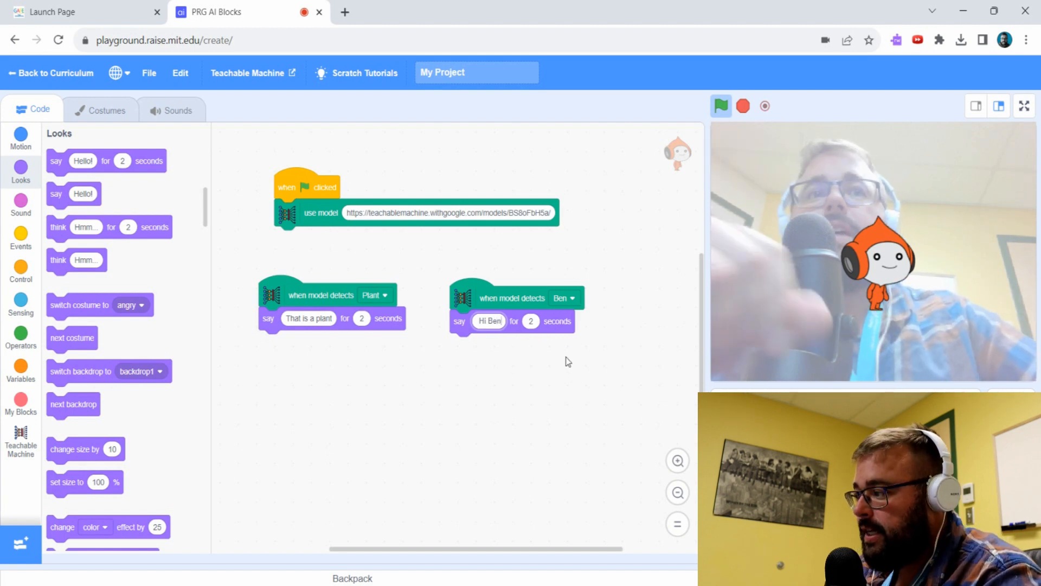
click(511, 297)
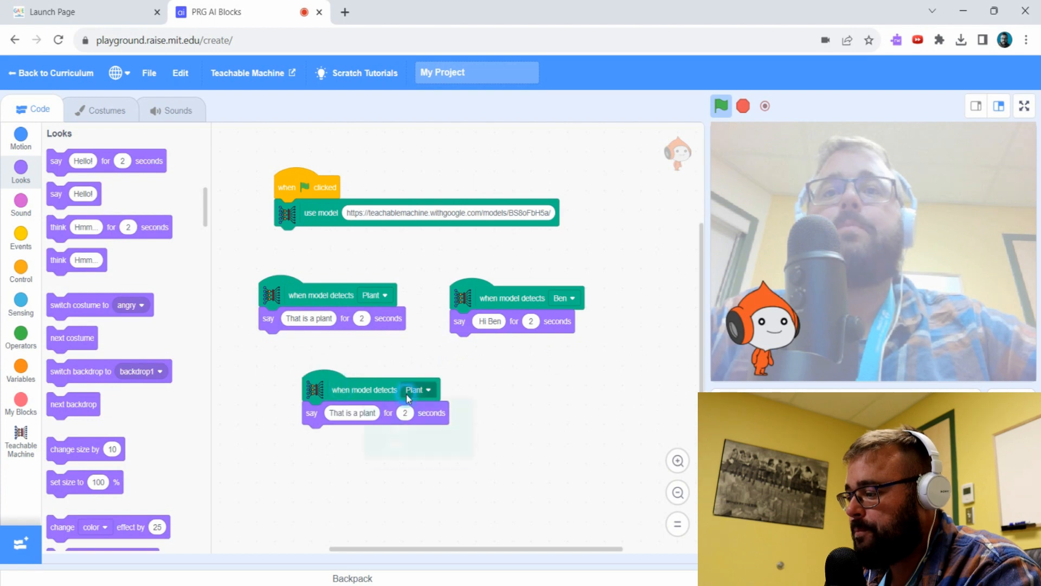
Set the copied script to Tape saying 'OOOO TAPES!' and run the project
click(416, 389)
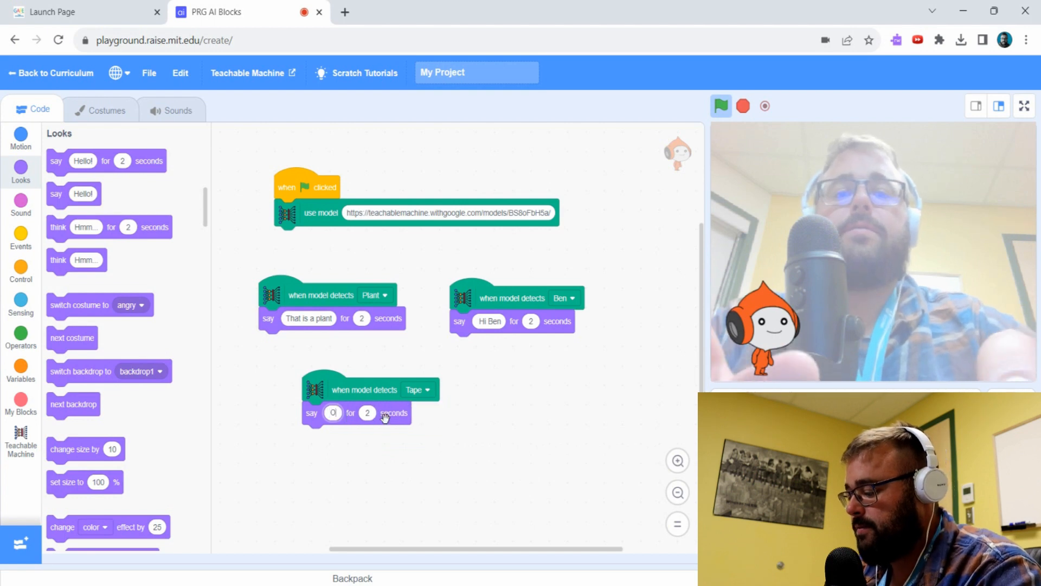
text(OOOO TAPES!)
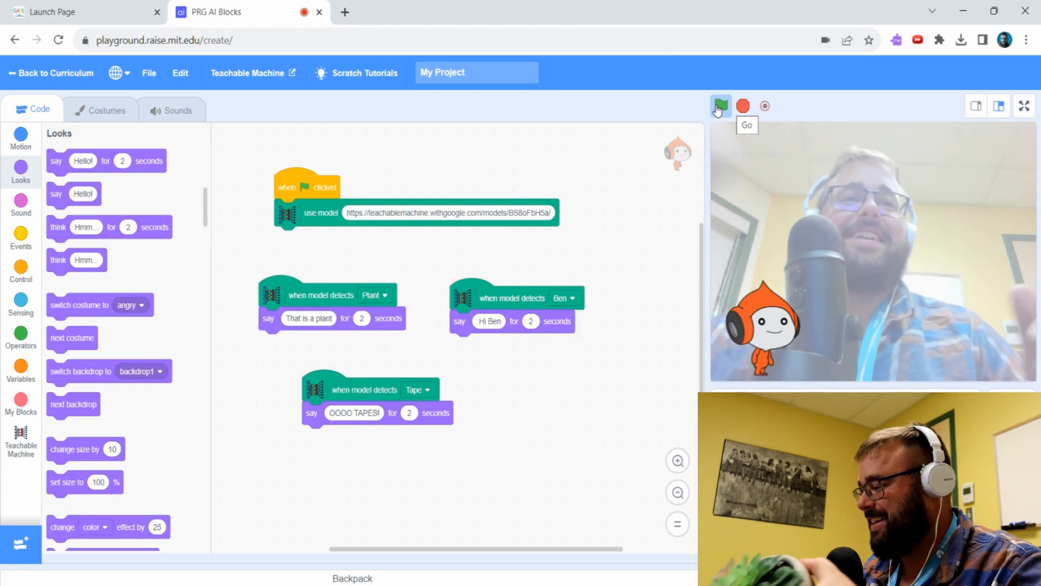
click(720, 106)
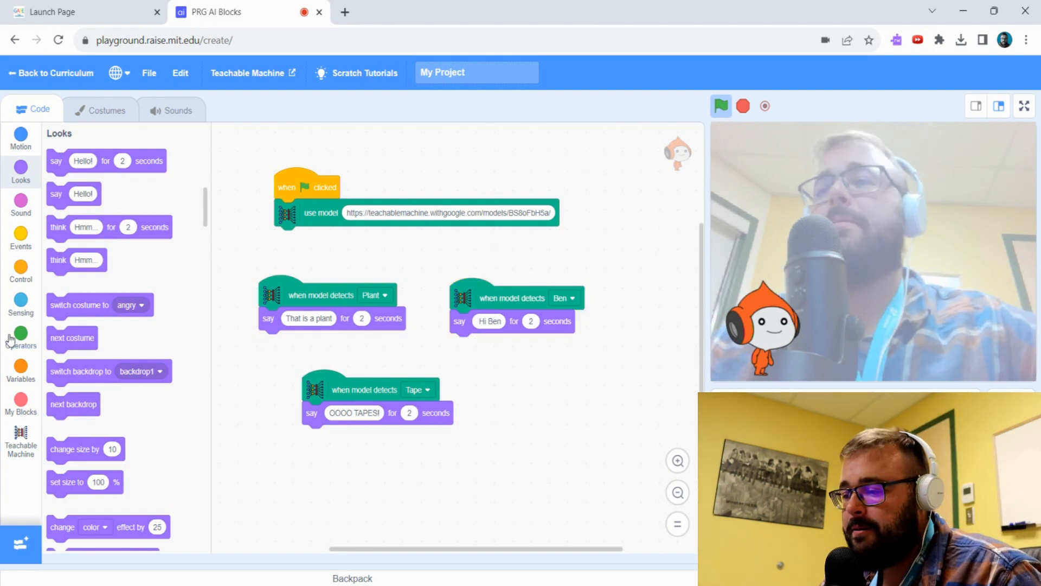
Add a play-sound block to the Tape event and allow microphone recording
click(20, 205)
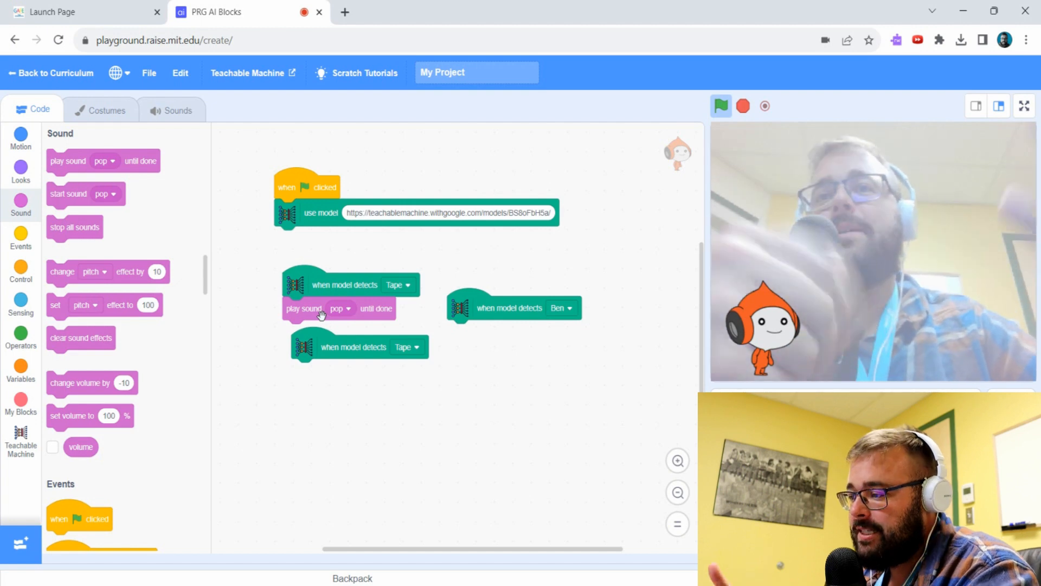
mouse_move(350, 318)
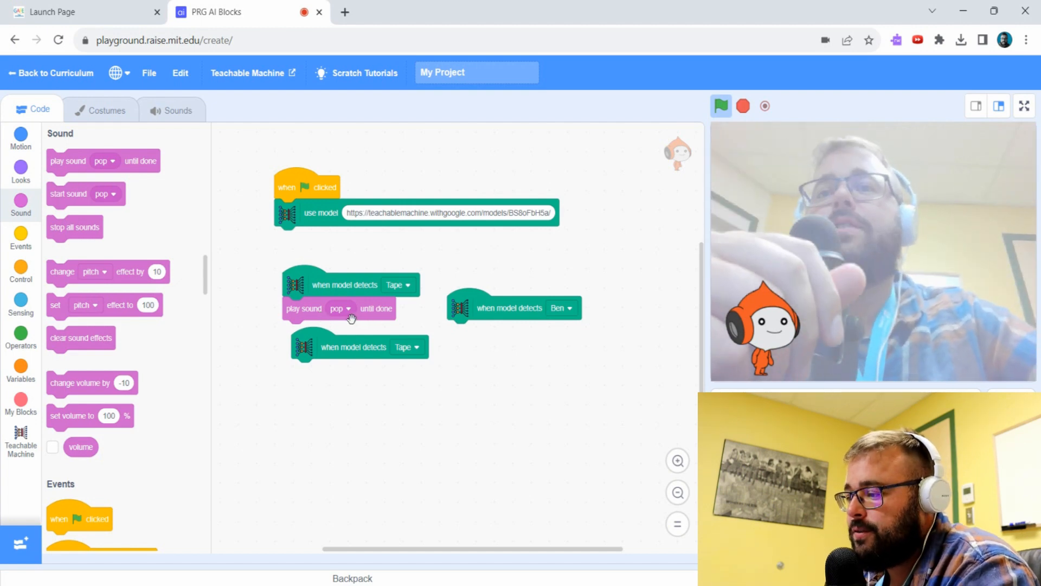
click(345, 308)
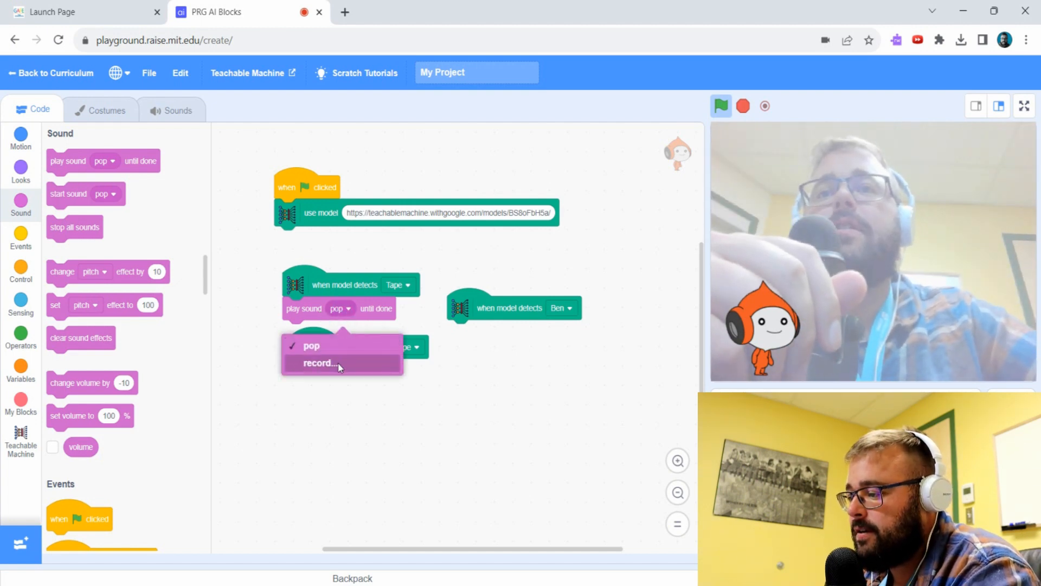
click(321, 362)
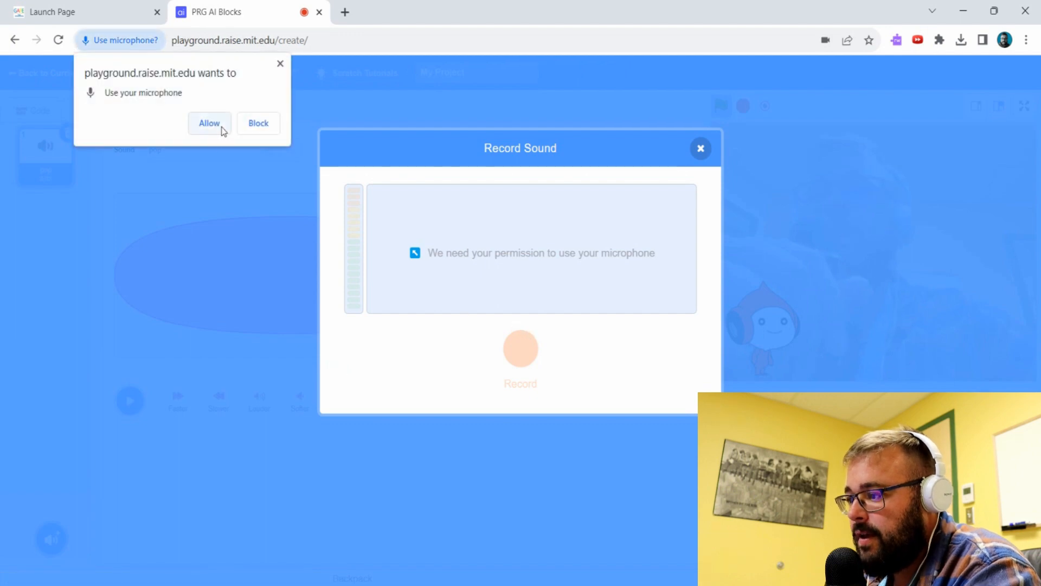
click(209, 122)
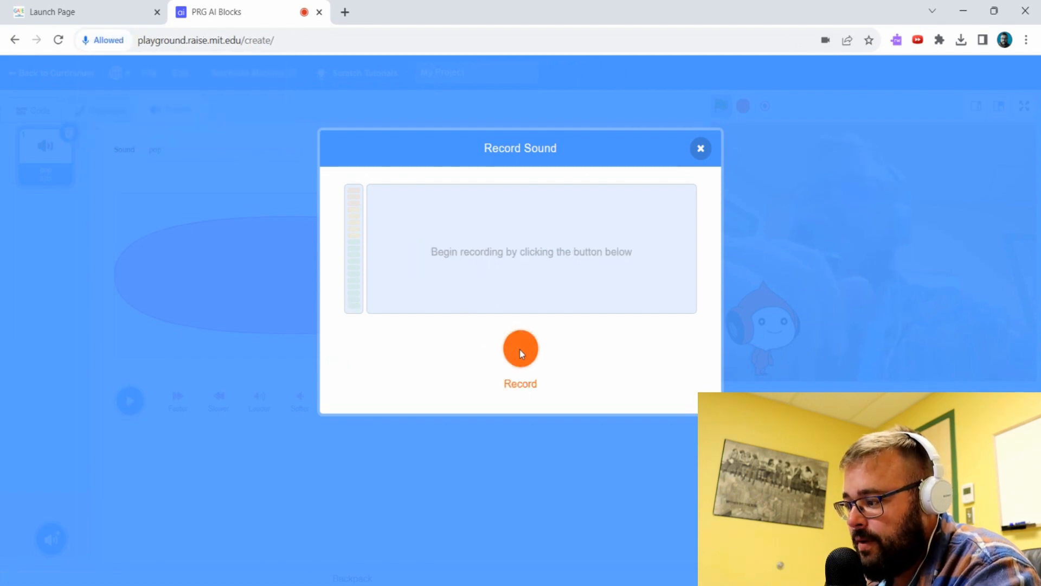
Record a new microphone sound and play it back
click(520, 348)
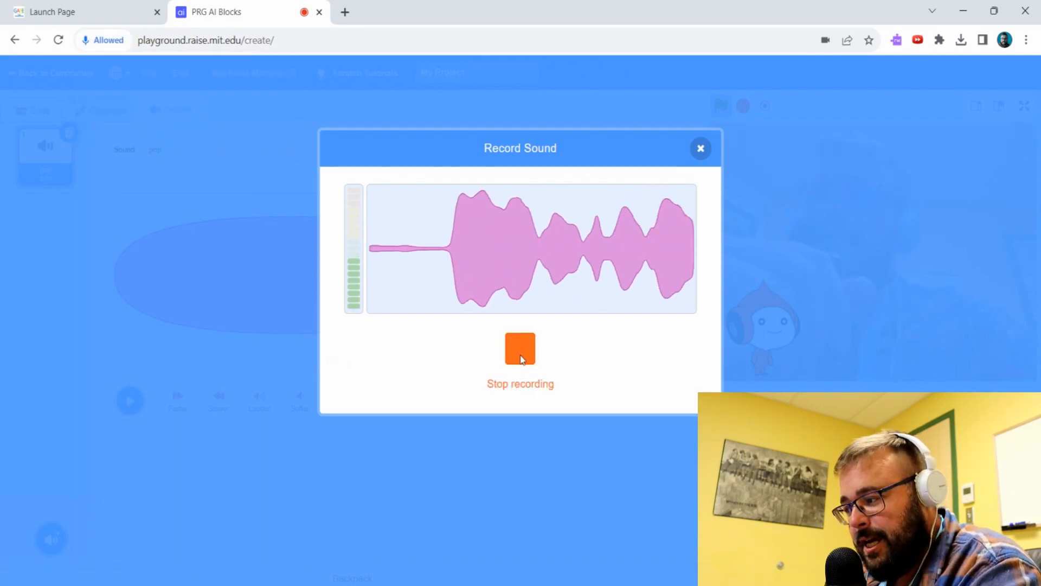
click(520, 348)
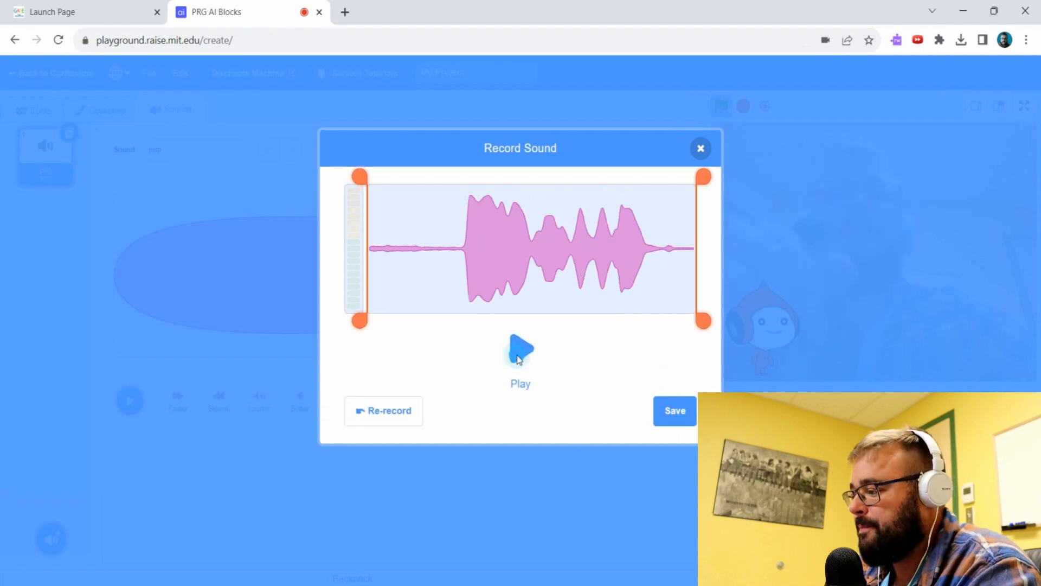
click(520, 349)
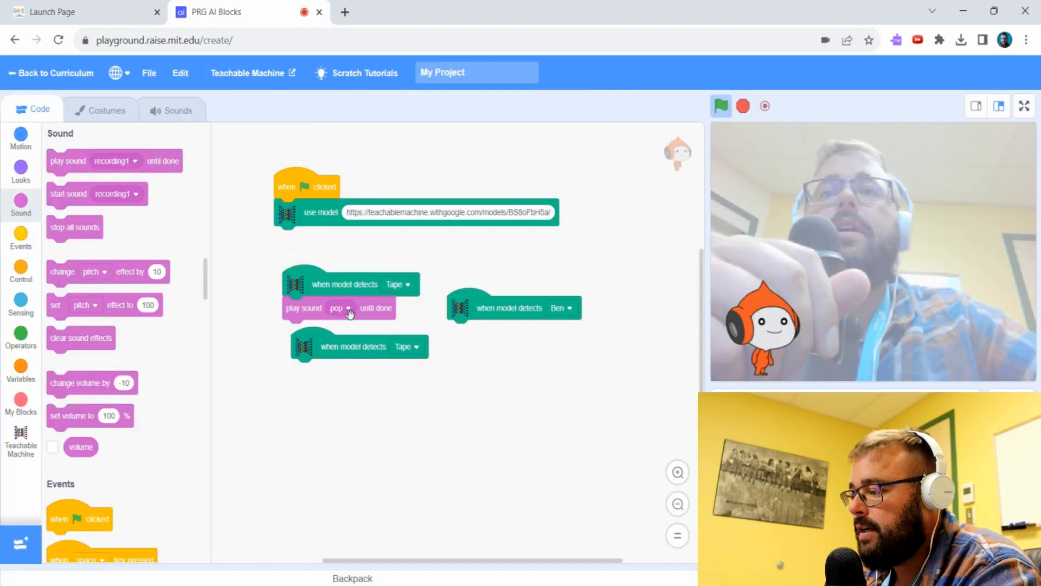
Set Tape's sound to recording1 and record a new sound renamed Ben
click(346, 307)
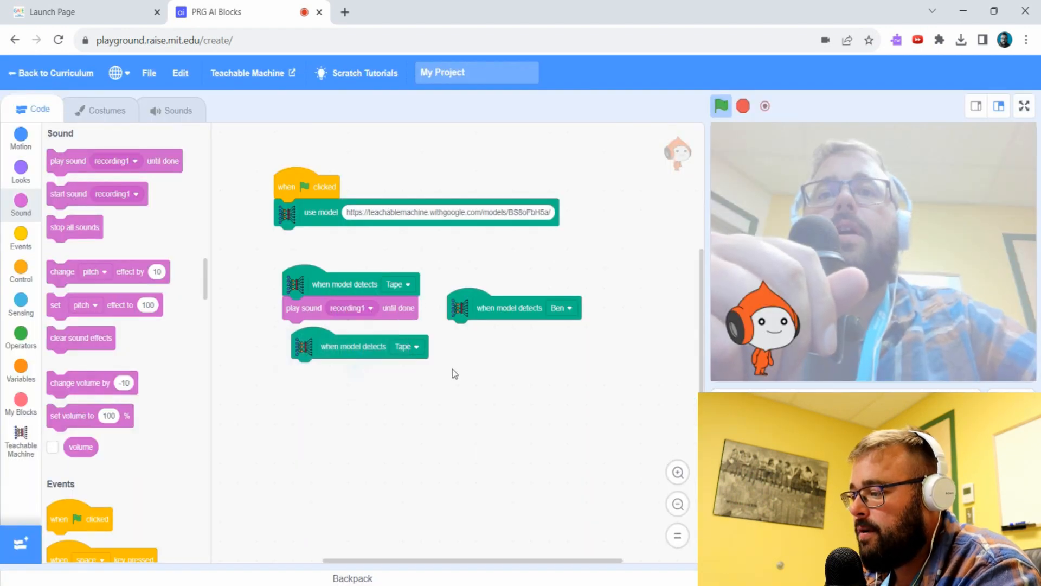
mouse_move(553, 324)
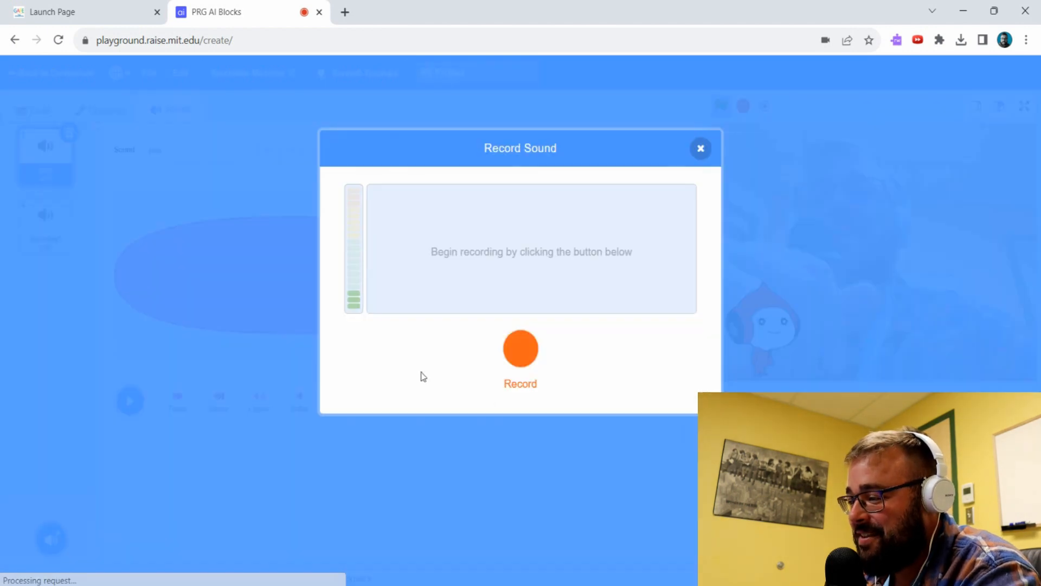
click(520, 347)
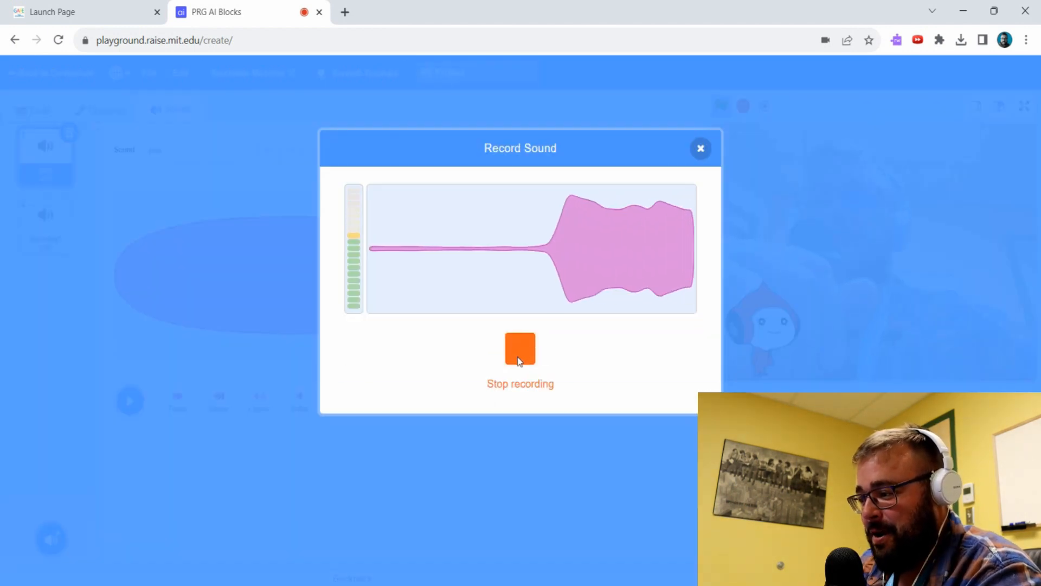
click(519, 349)
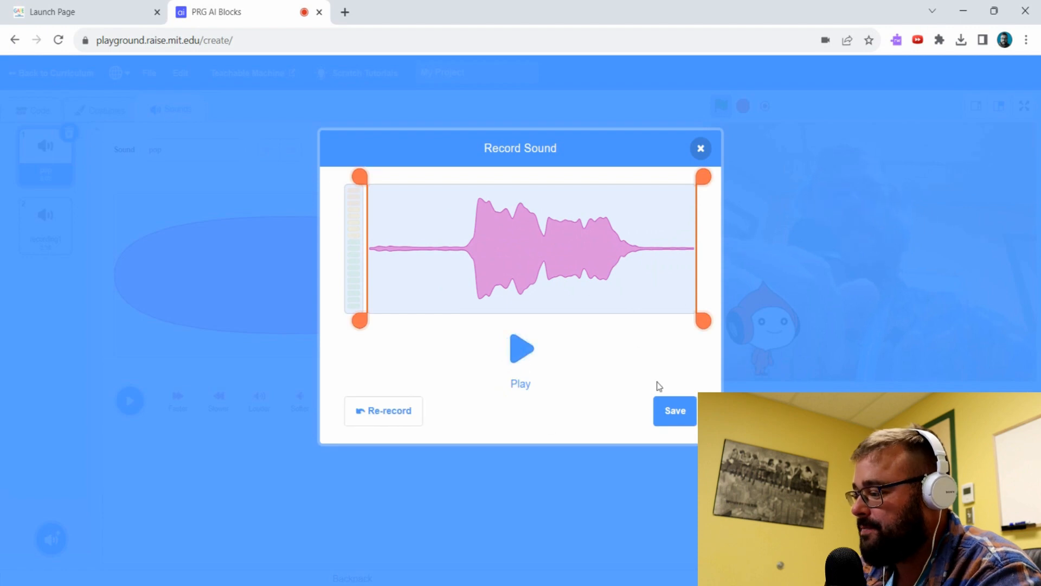
click(674, 410)
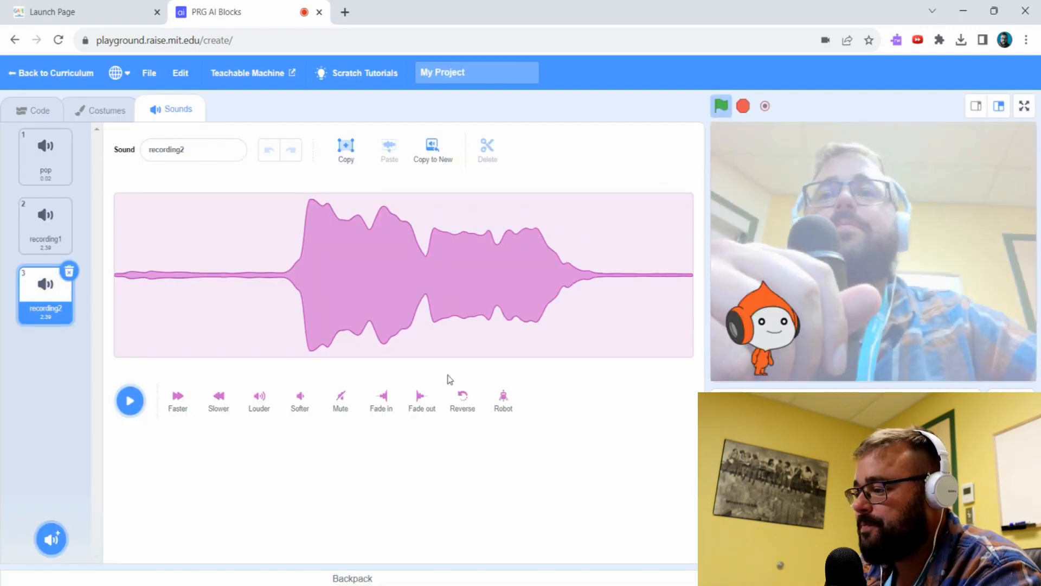
triple_click(193, 149)
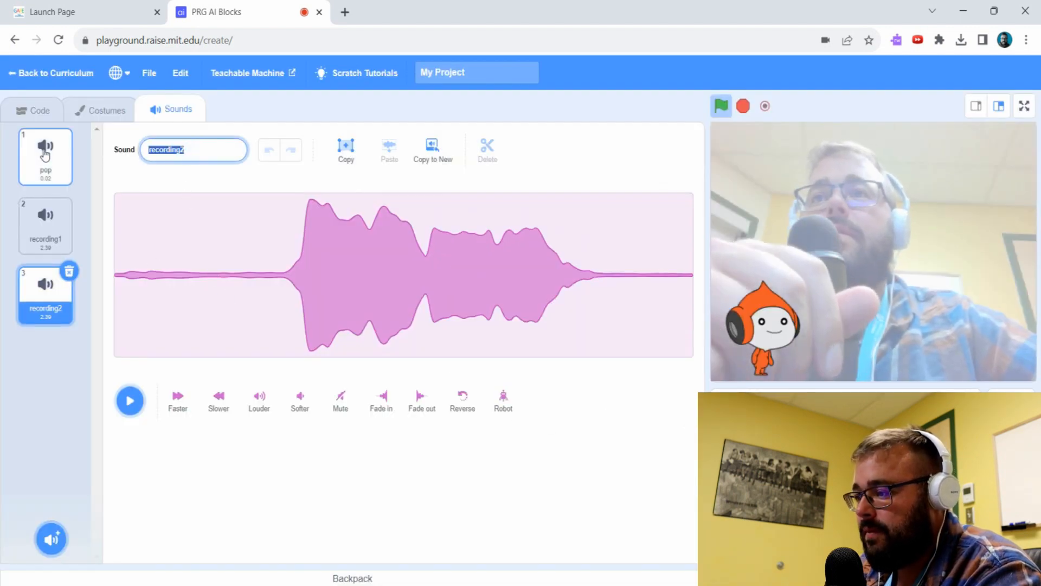
text(Beri)
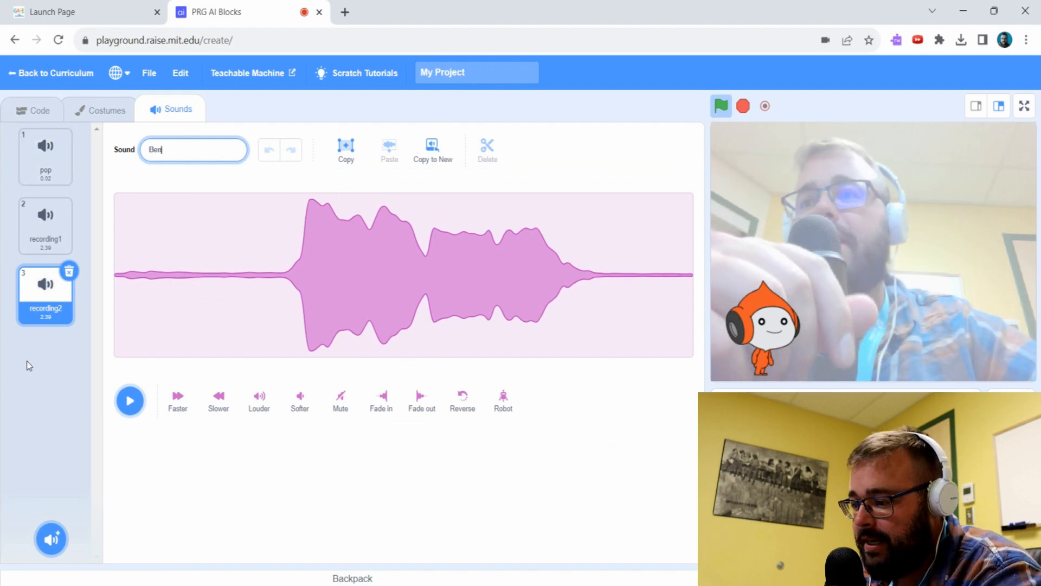
click(34, 108)
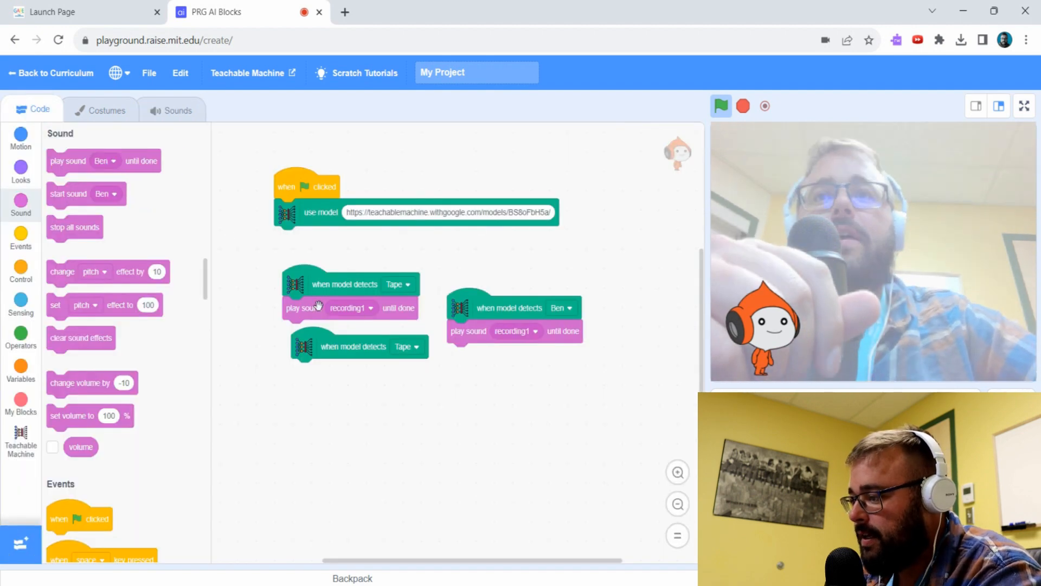
Make Ben's event play the Ben sound and record the Plant sound
click(514, 331)
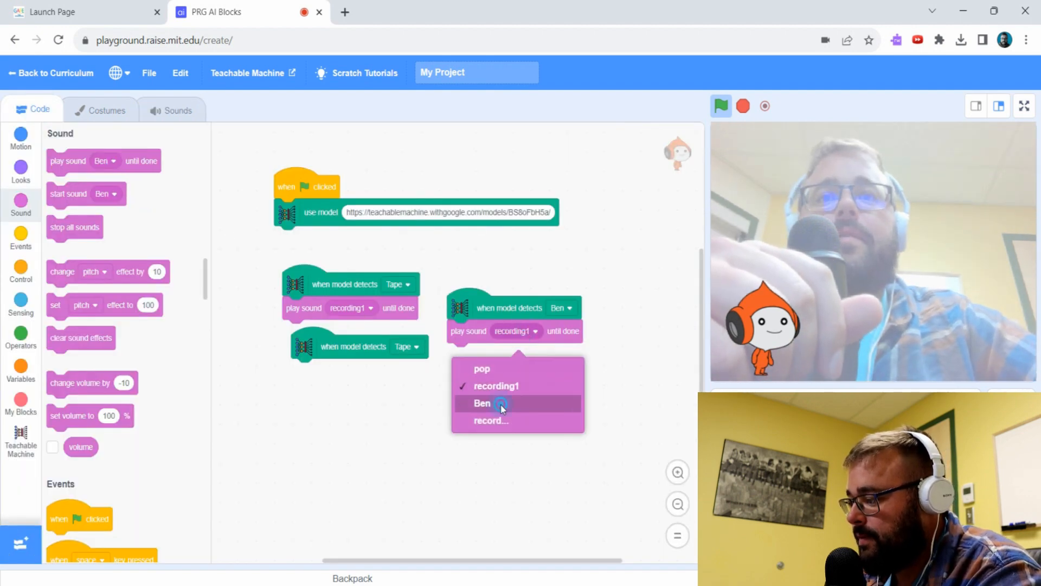
click(482, 404)
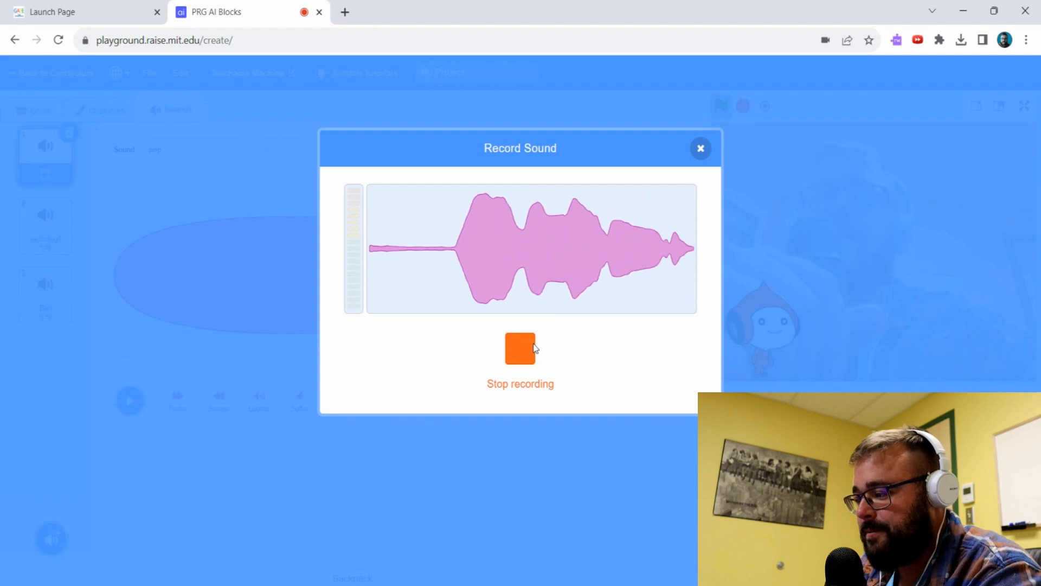
click(519, 348)
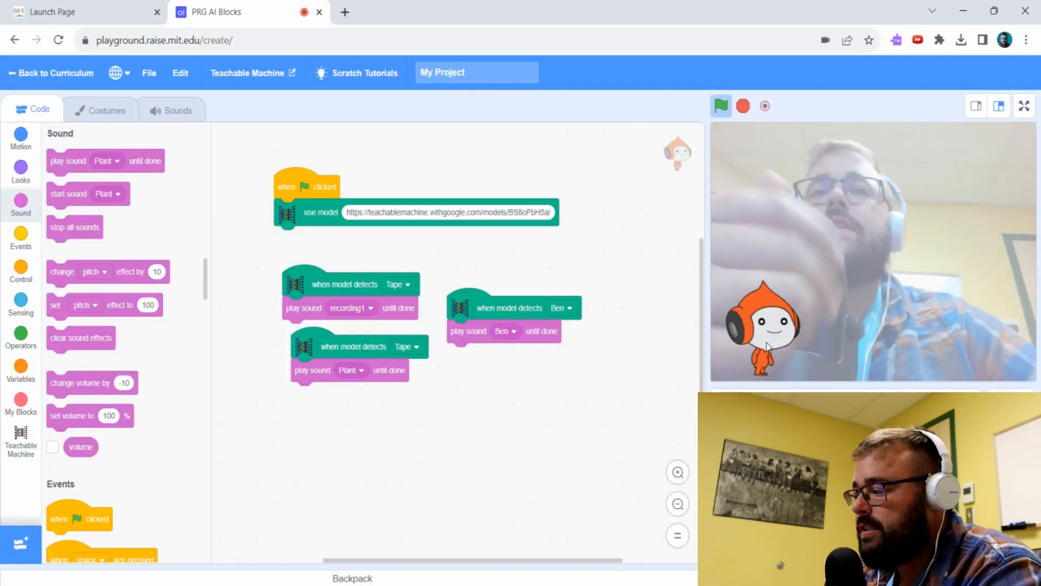
Run the project, then switch the second Tape event to detect Plant
click(510, 307)
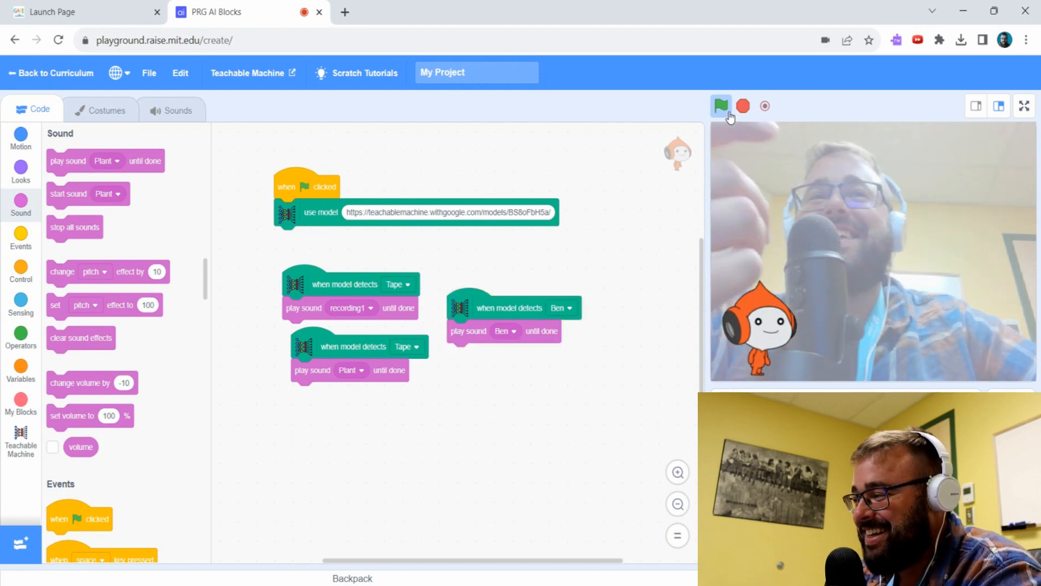
mouse_move(721, 106)
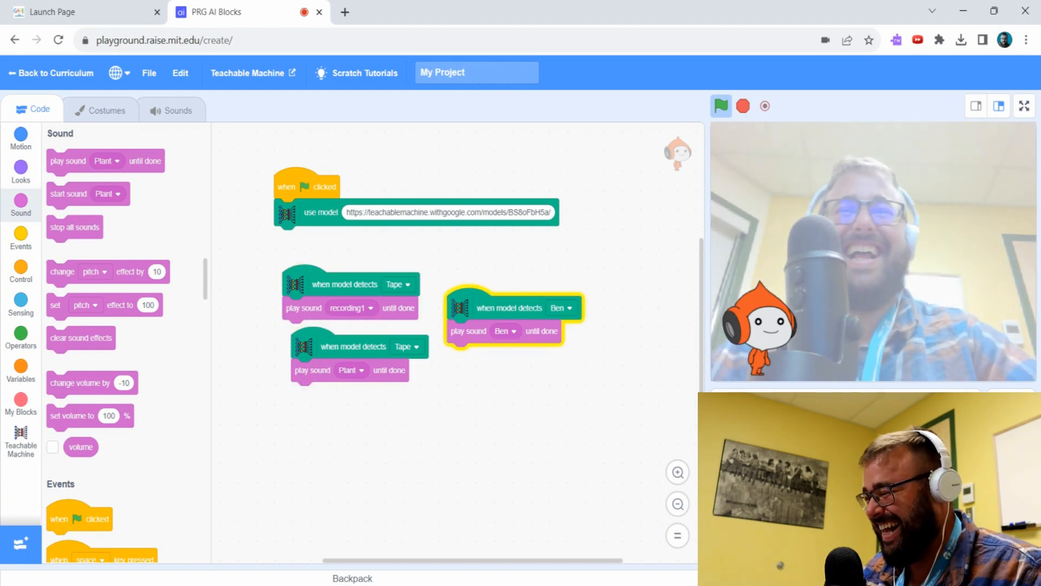
click(721, 105)
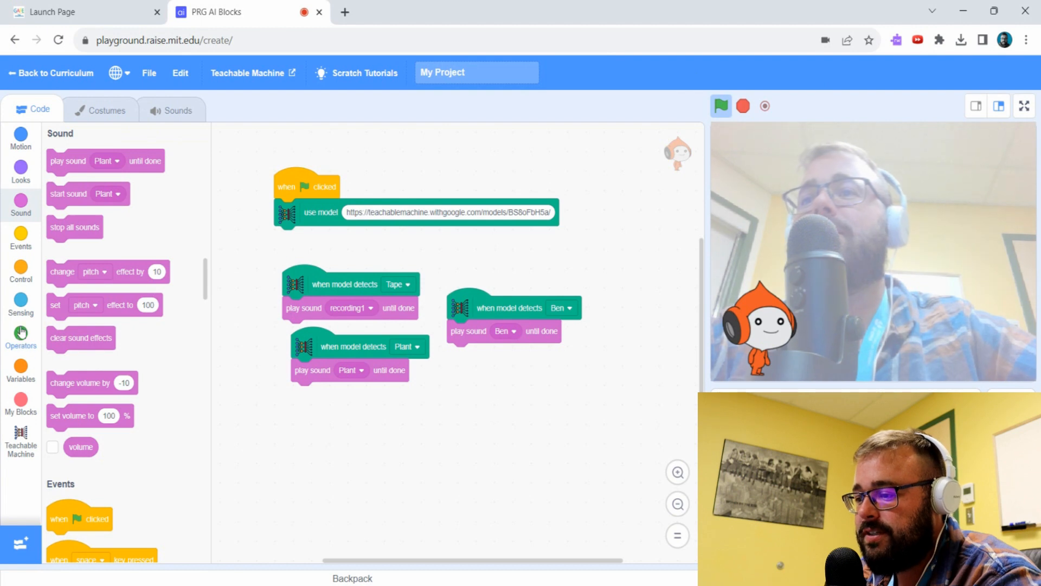
Remove the play-sound blocks and save the project to the computer
click(21, 337)
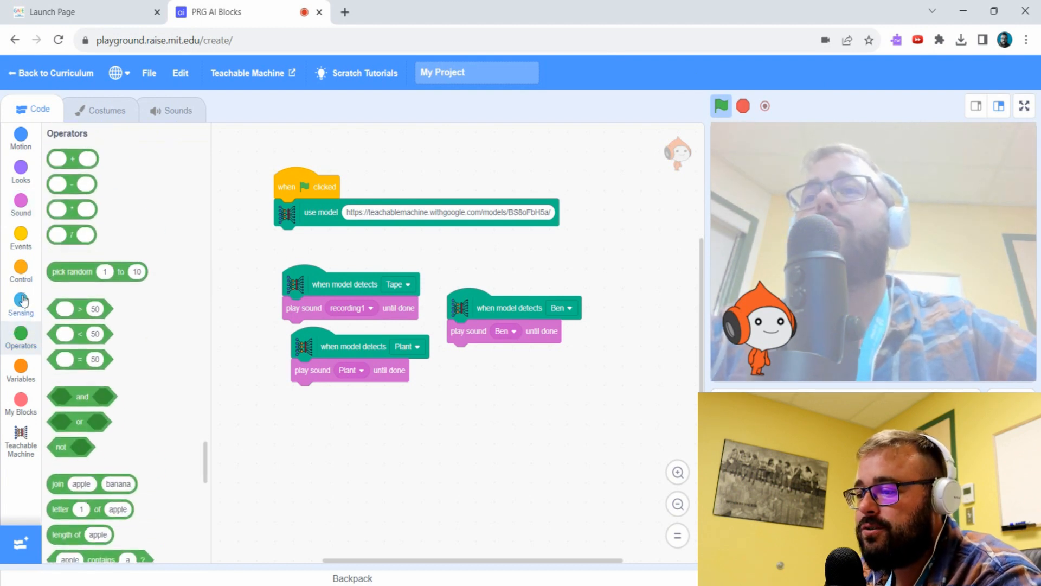
mouse_move(46, 206)
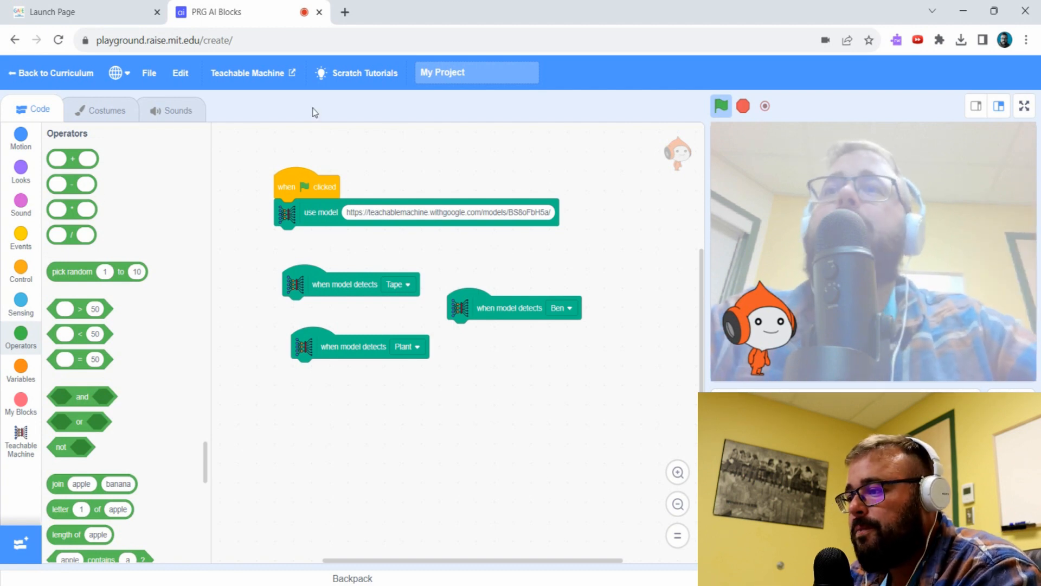
click(148, 73)
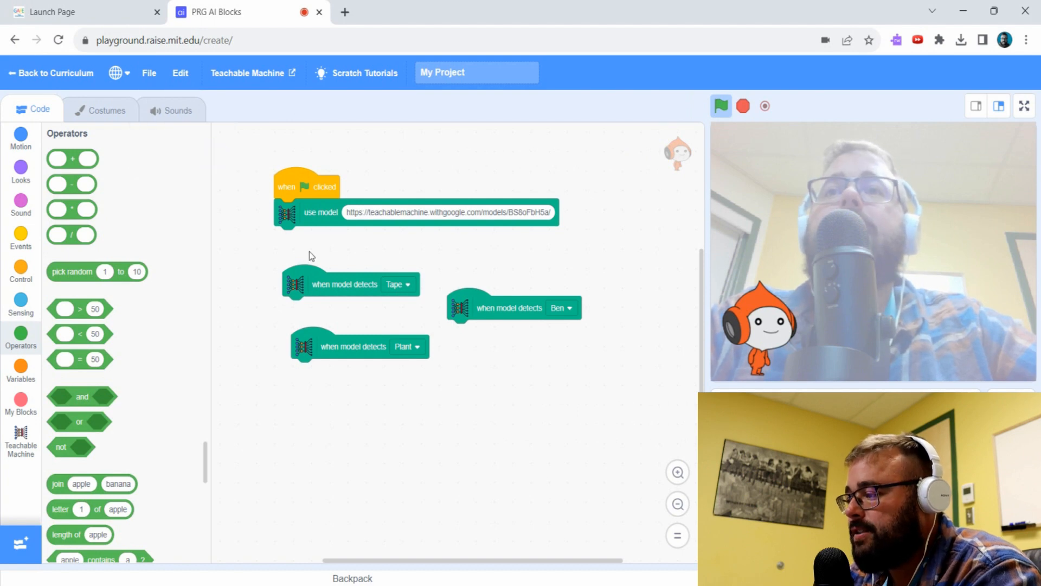
mouse_move(712, 136)
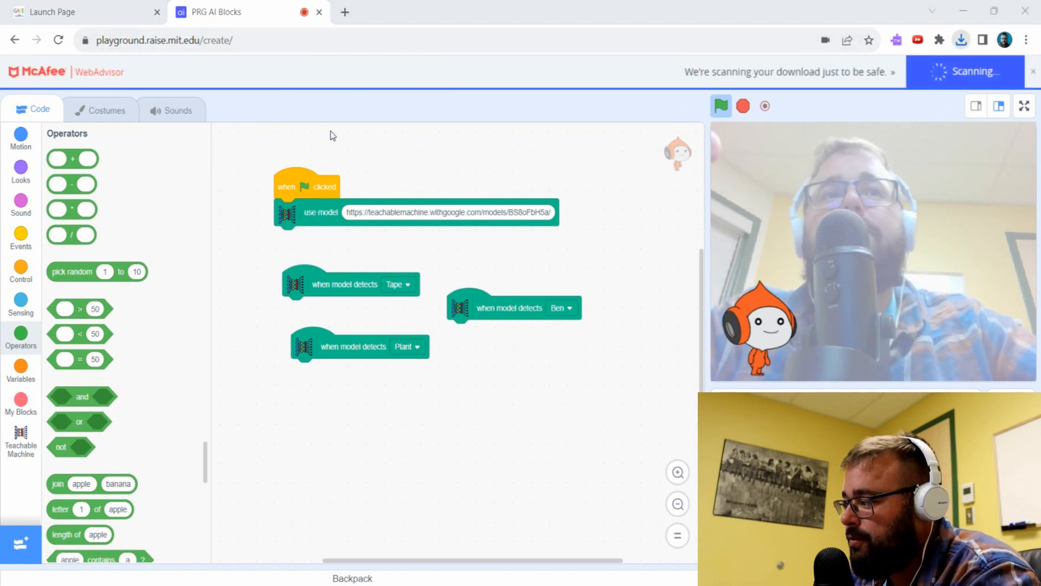
Build Plant and Ben detection scripts with random move, 175° turn, greetings and sounds
click(20, 138)
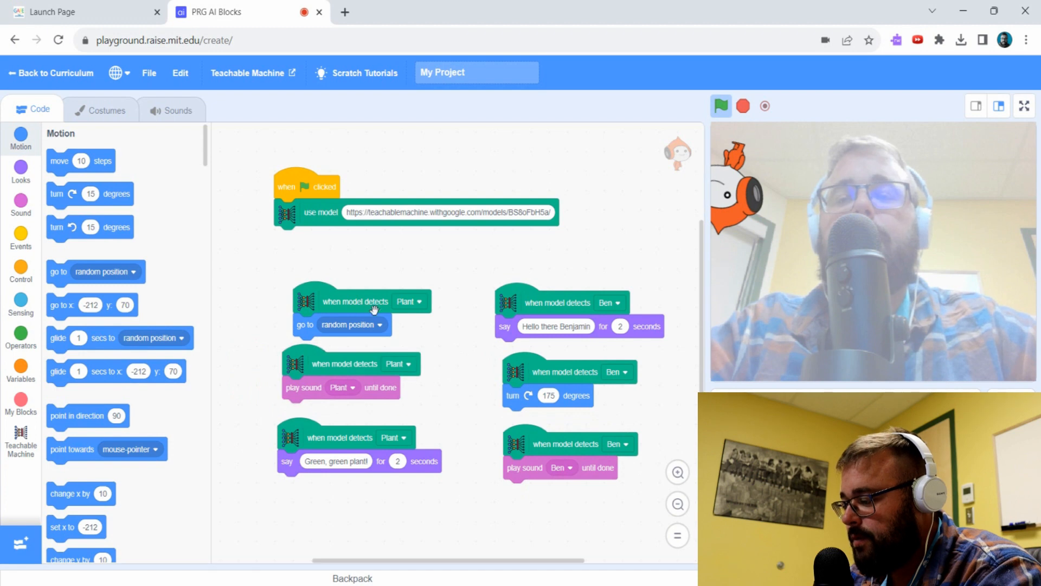
mouse_move(379, 314)
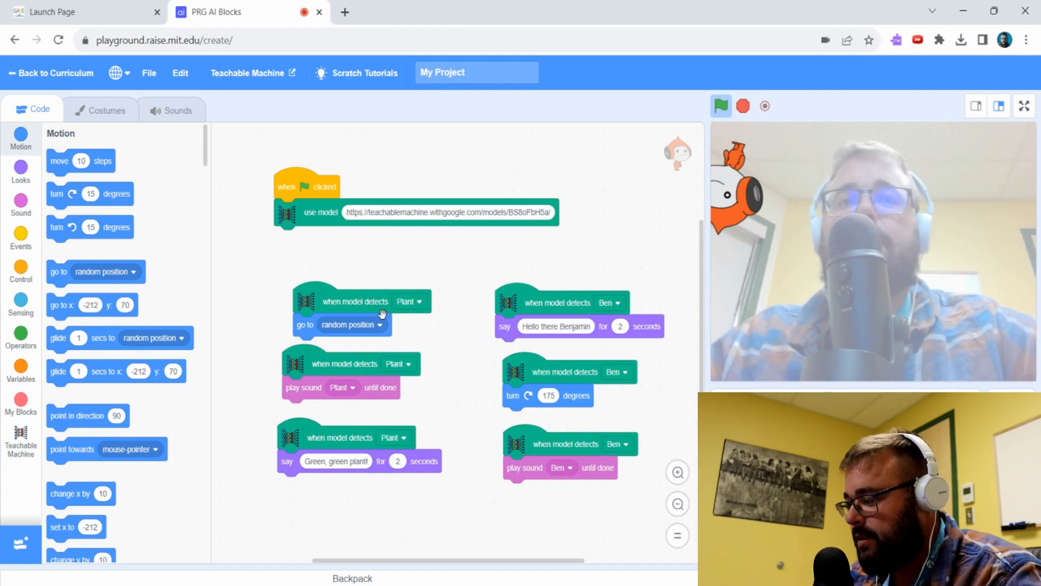
Run the project so showing Plant and Ben to the webcam triggers the scripts
click(720, 105)
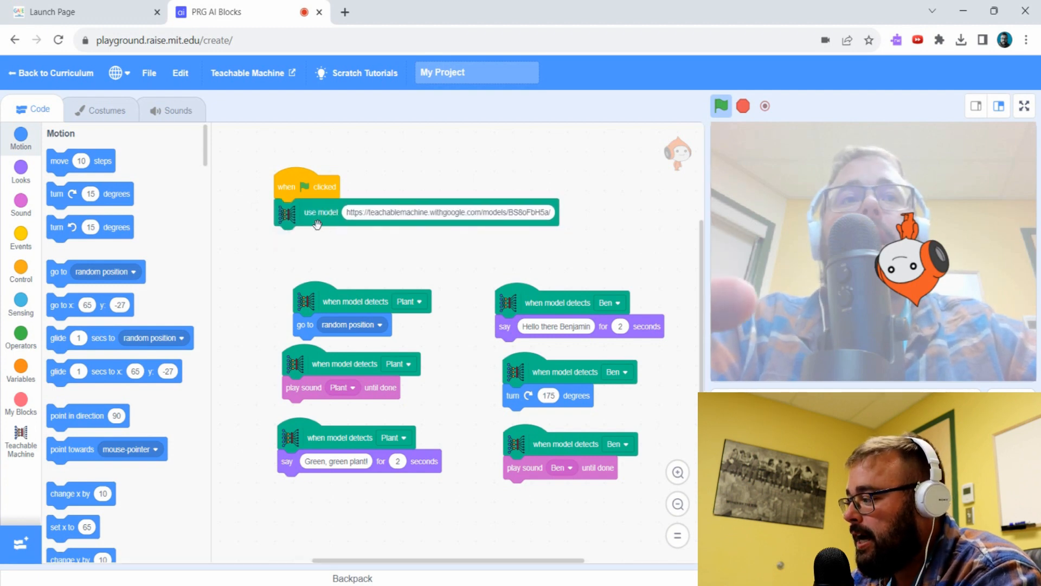
mouse_move(593, 481)
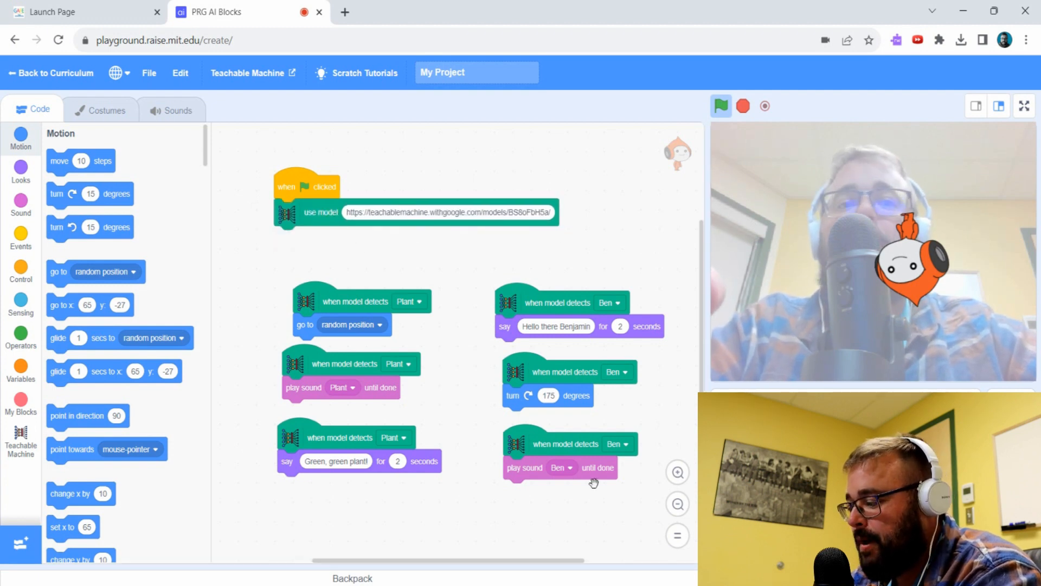